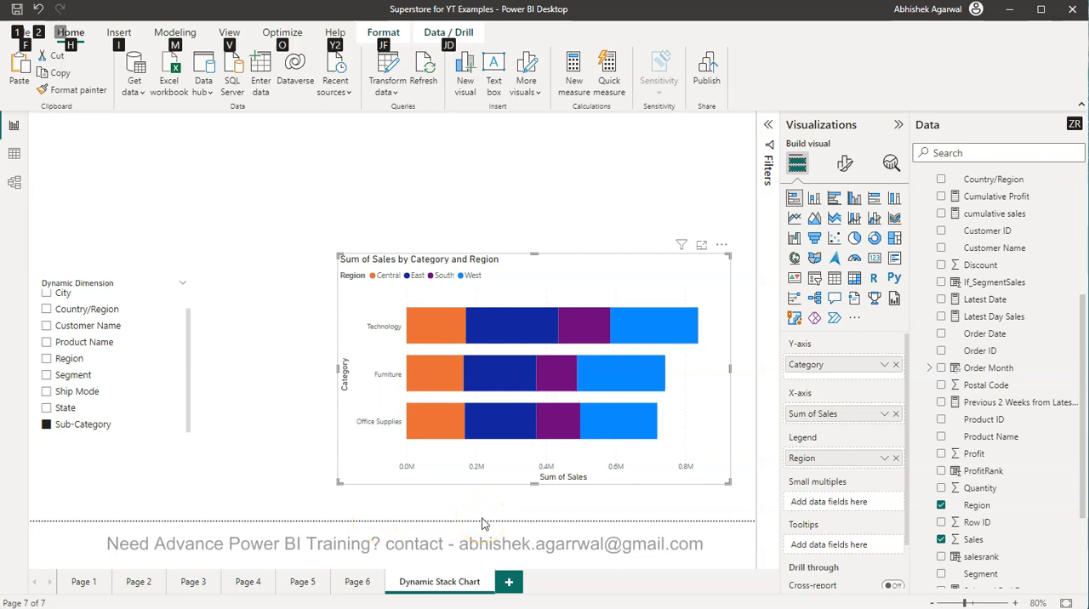
pyautogui.moveTo(610, 469)
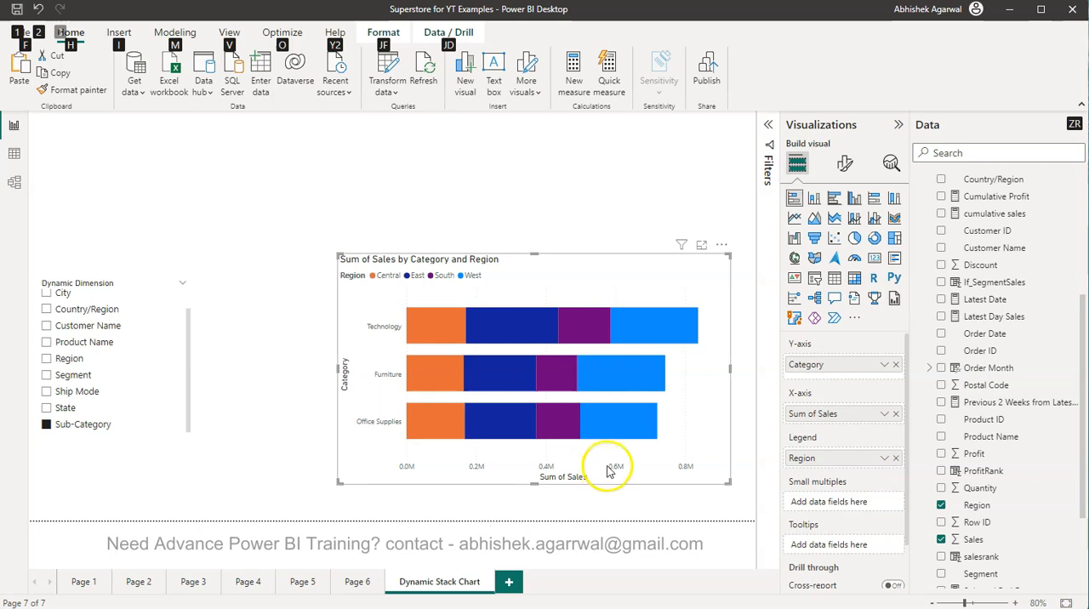
pyautogui.moveTo(534, 480)
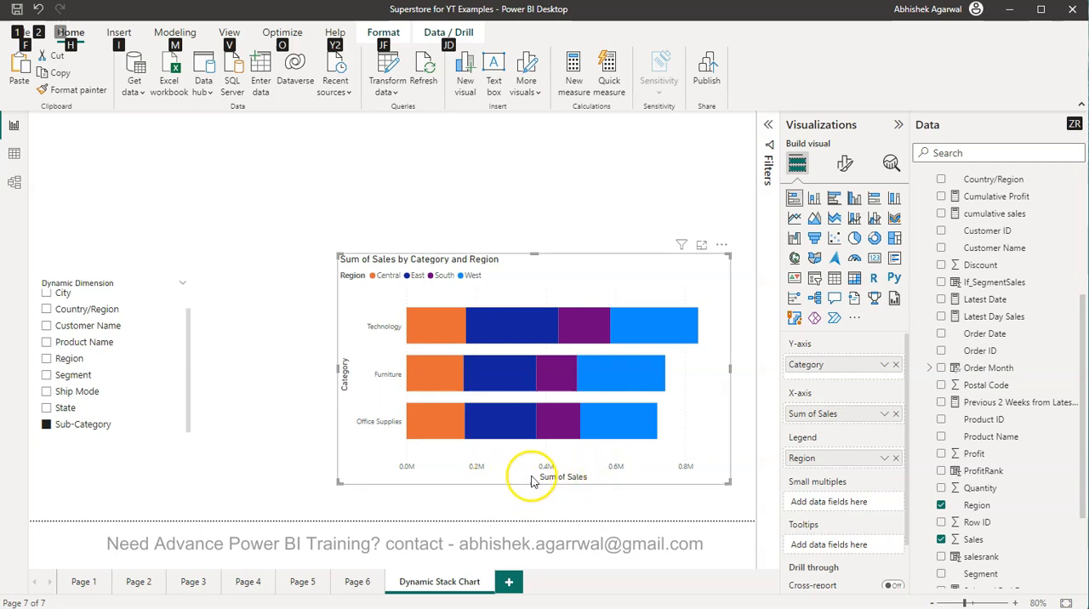
pyautogui.moveTo(569, 480)
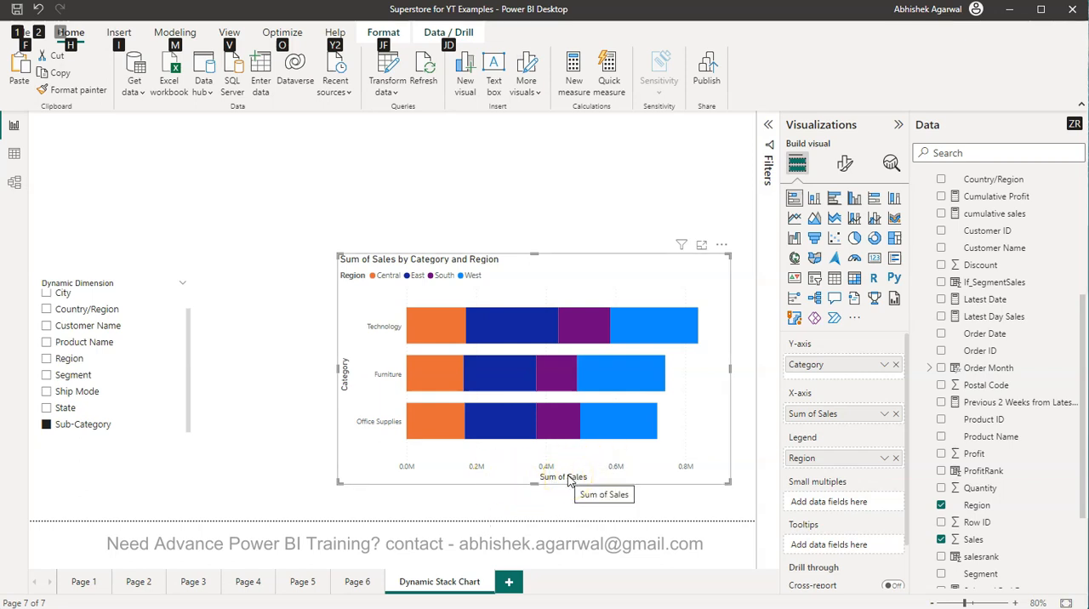
pyautogui.moveTo(668, 470)
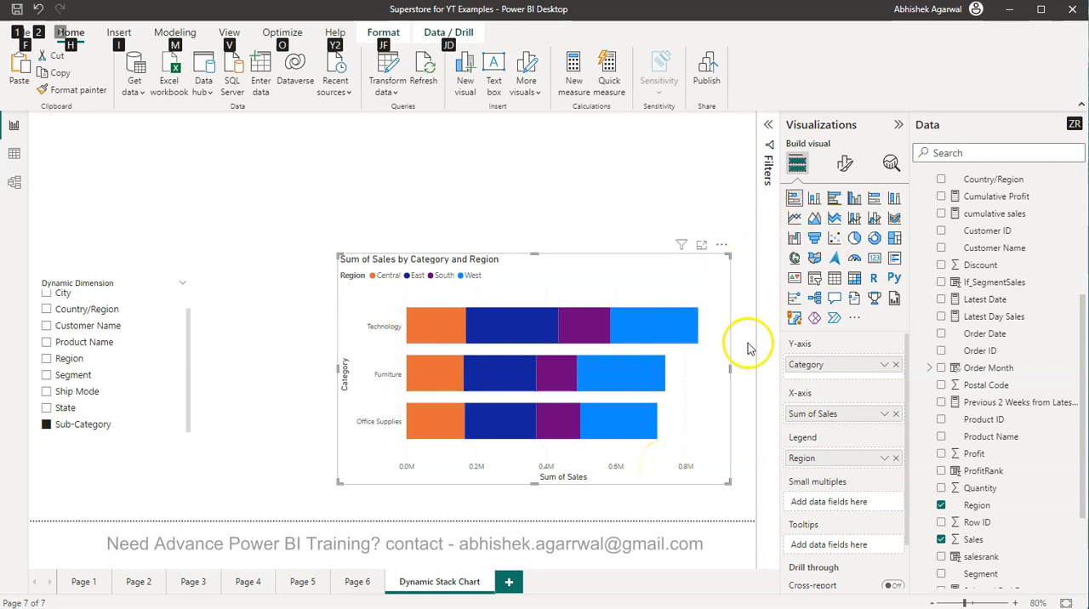
pyautogui.moveTo(694, 388)
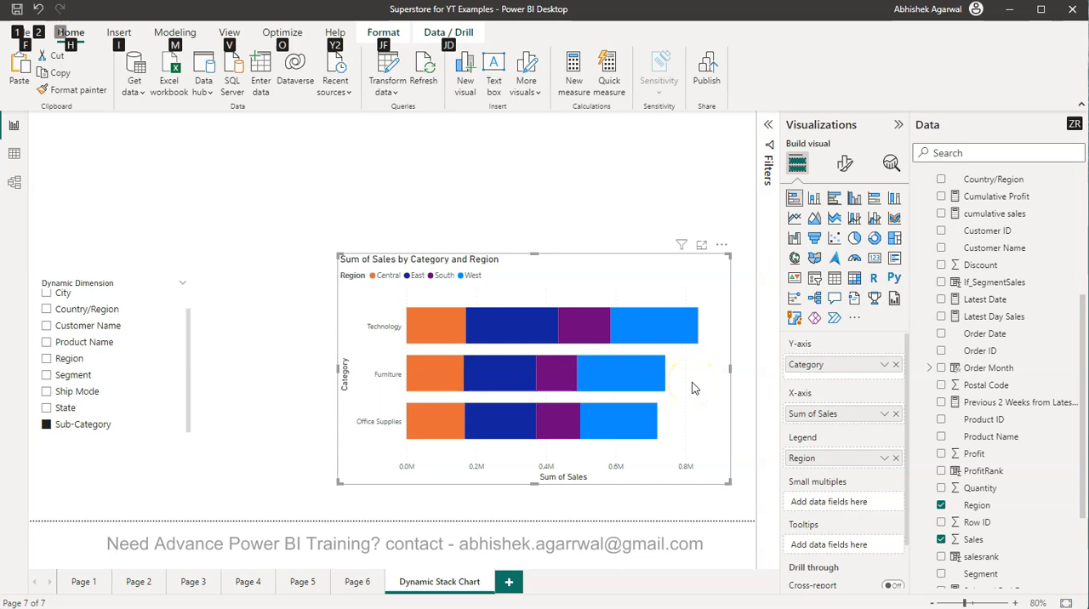
pyautogui.moveTo(694, 388)
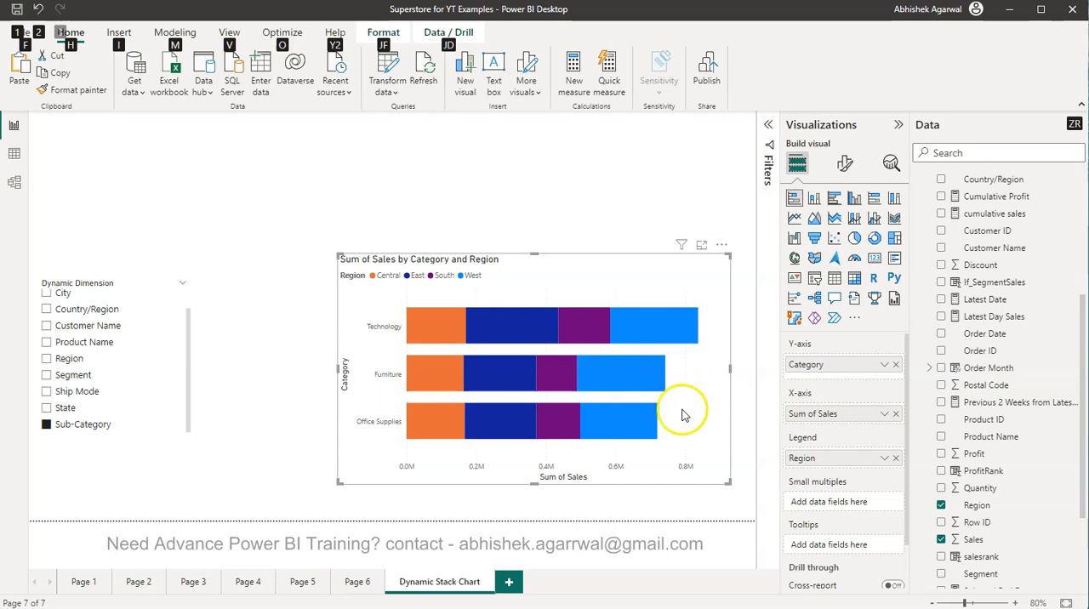
pyautogui.moveTo(684, 424)
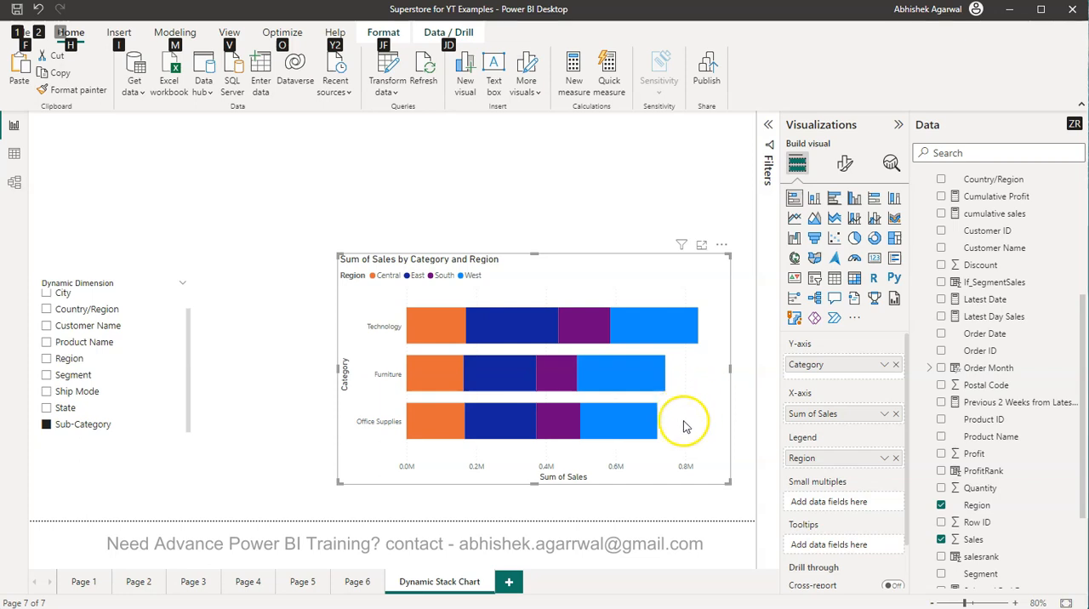
pyautogui.moveTo(813, 415)
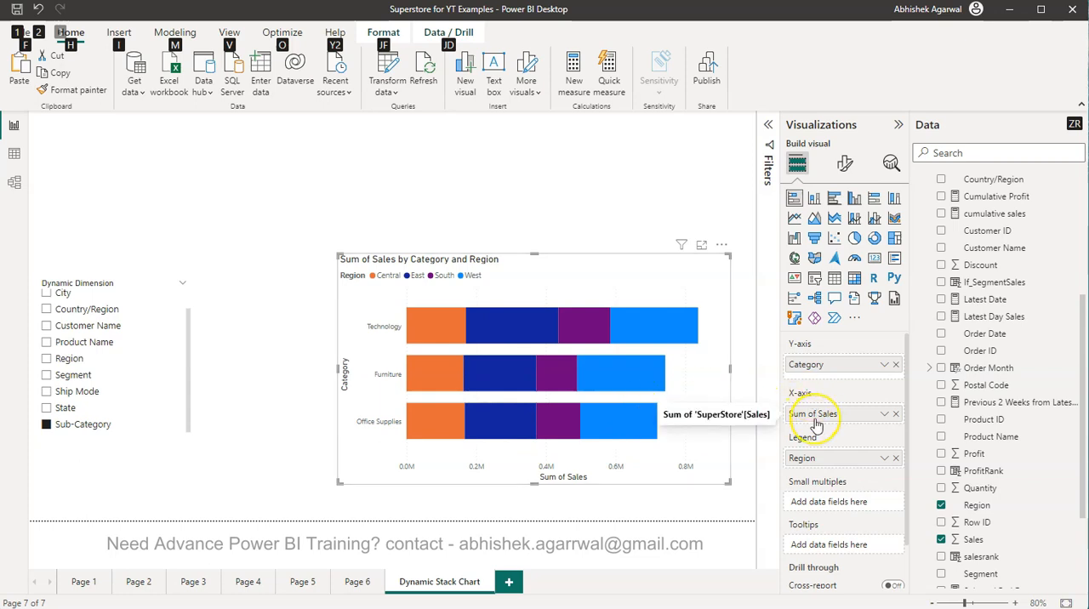
pyautogui.moveTo(615, 426)
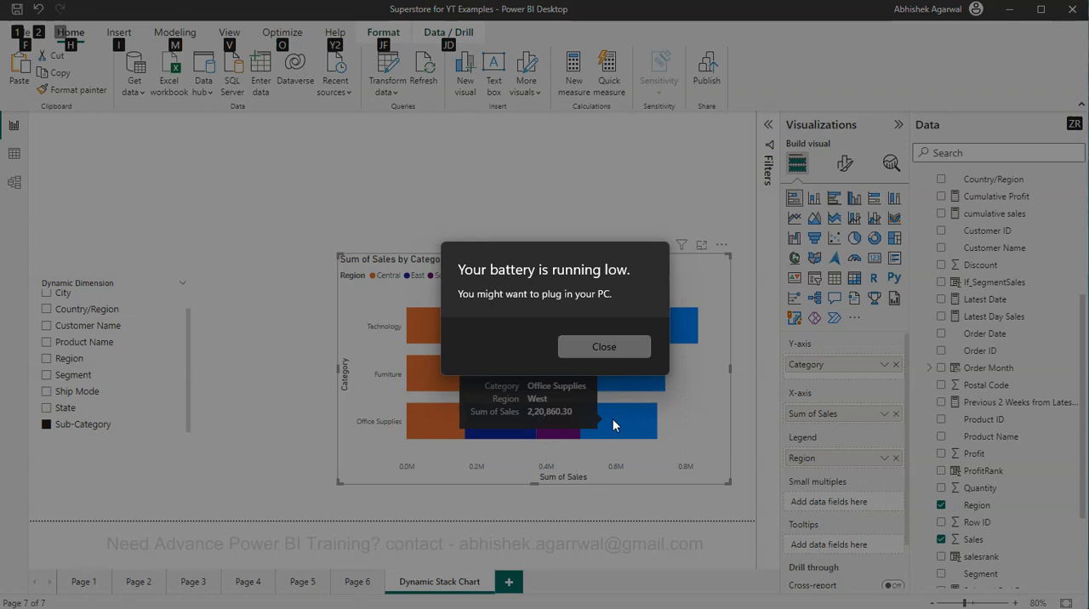
# Show the New parameter choices (Numeric range or Fields) from the Modeling commands
pyautogui.click(604, 348)
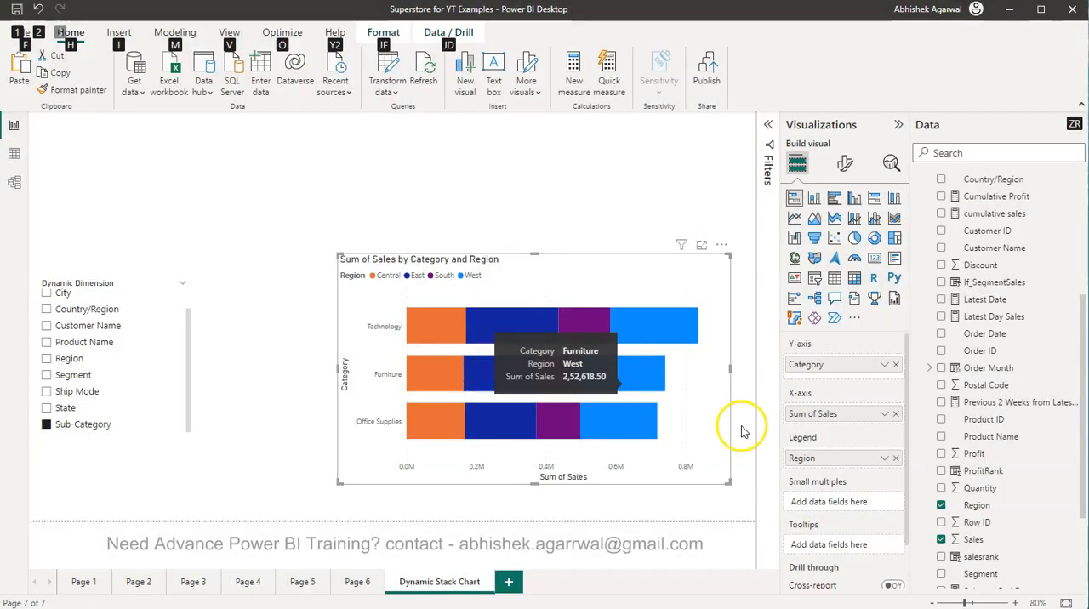
pyautogui.moveTo(655, 400)
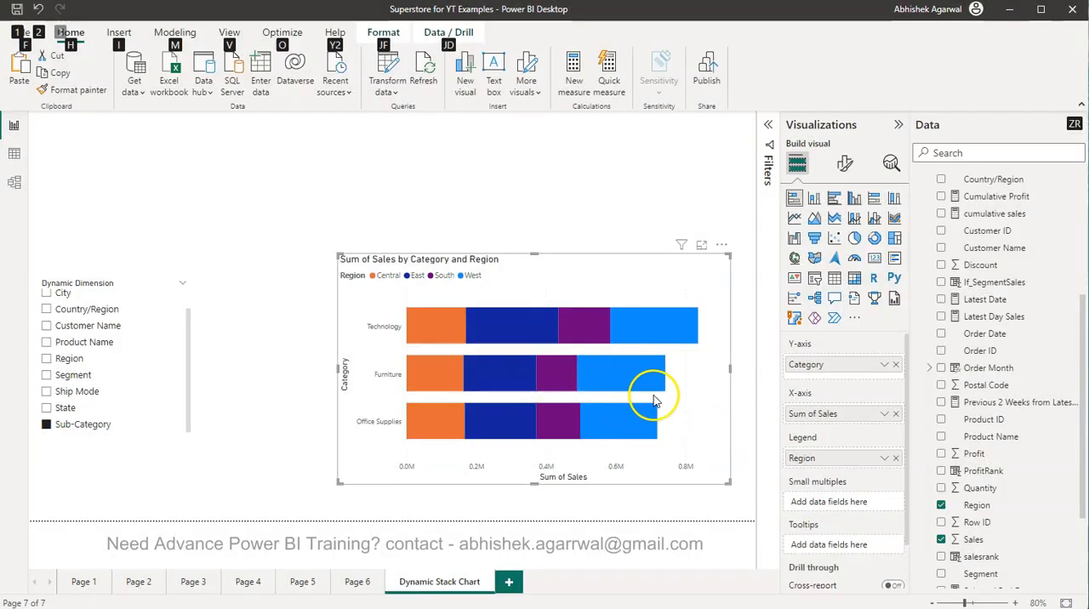
pyautogui.moveTo(820, 415)
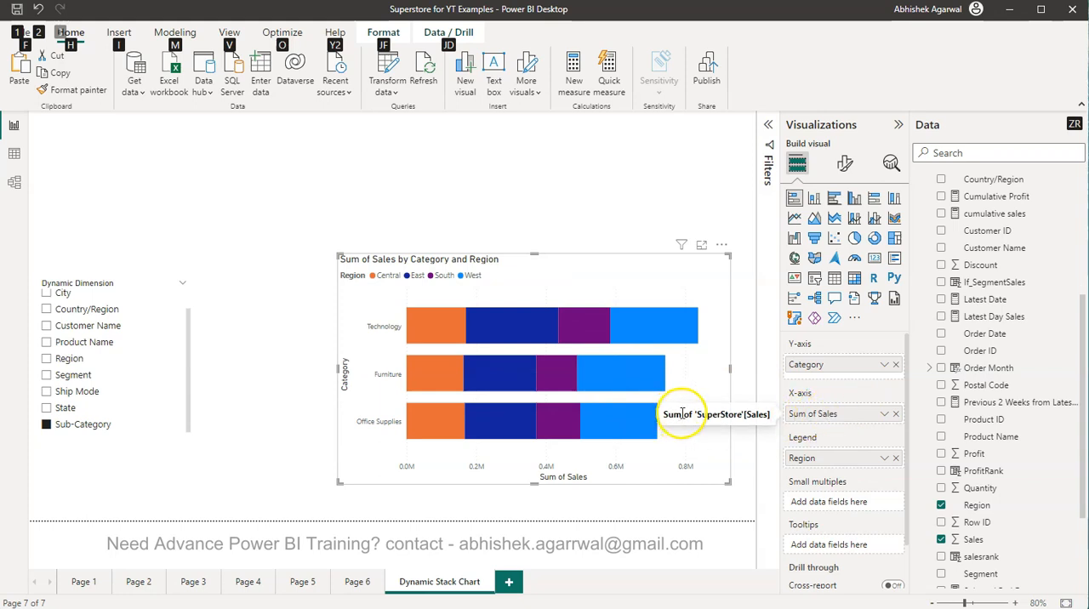
pyautogui.moveTo(623, 381)
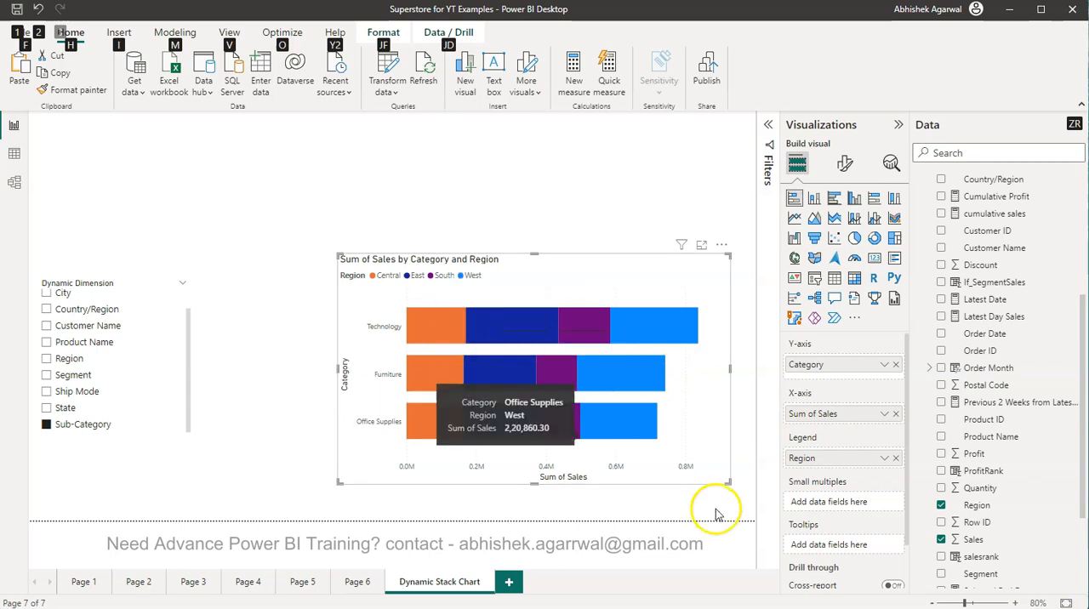
pyautogui.moveTo(718, 456)
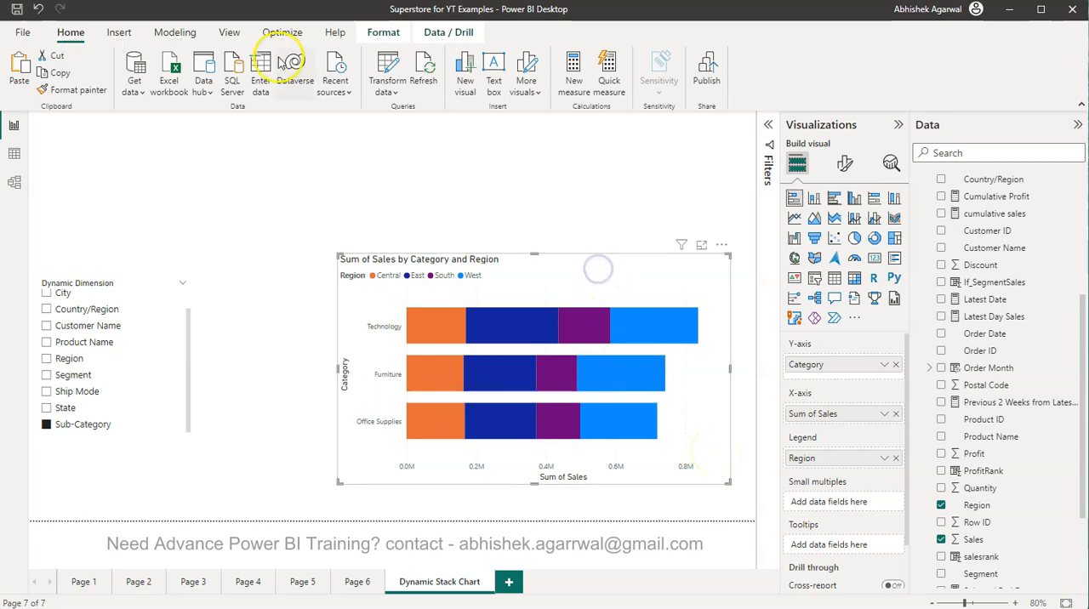
pyautogui.click(173, 32)
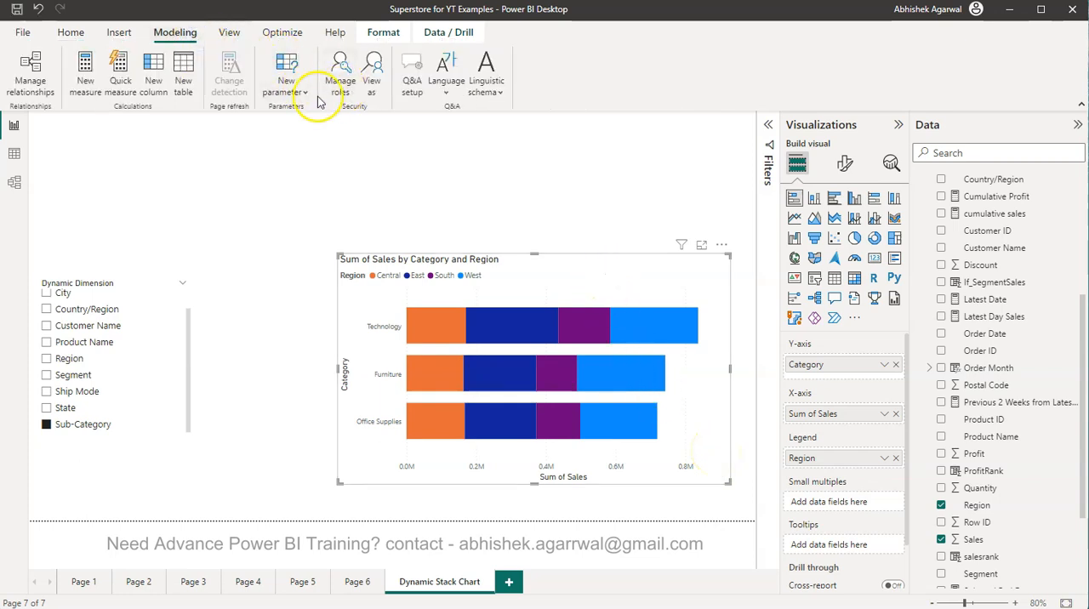
pyautogui.click(286, 78)
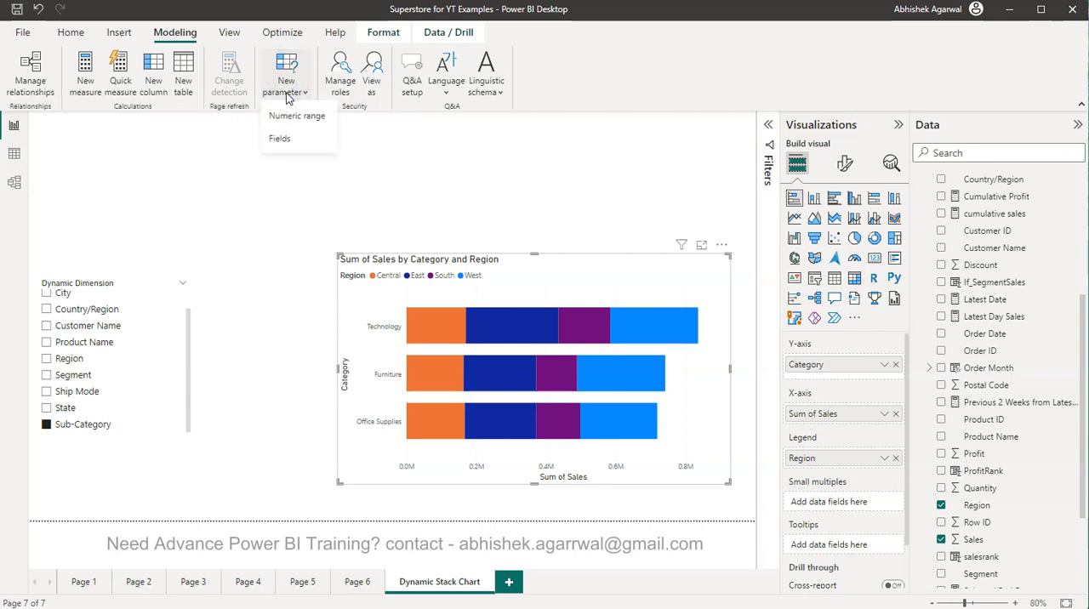
pyautogui.moveTo(303, 152)
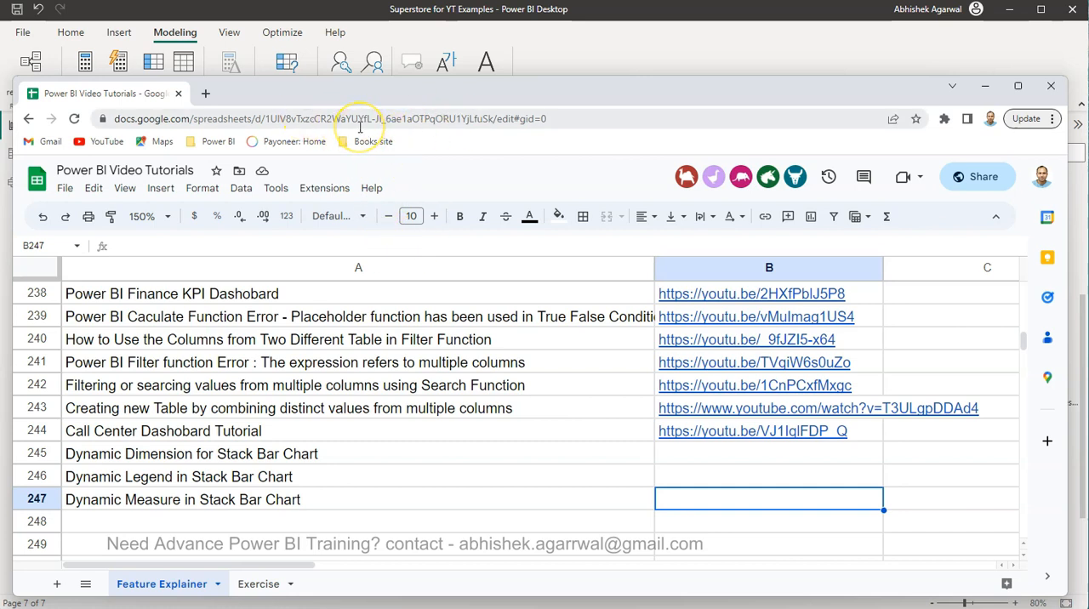
pyautogui.moveTo(390, 126)
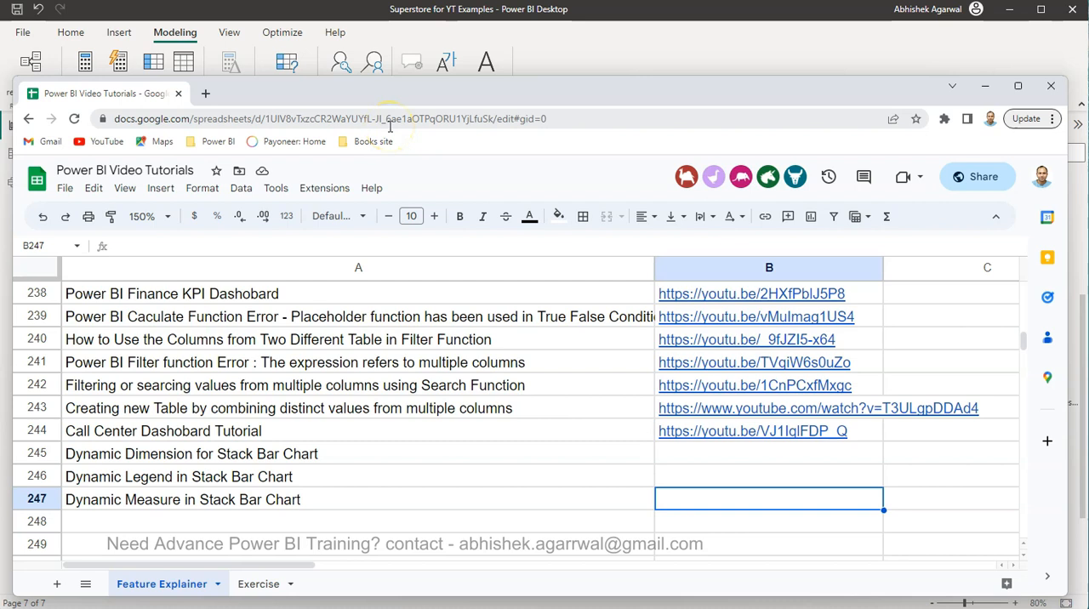
pyautogui.moveTo(264, 487)
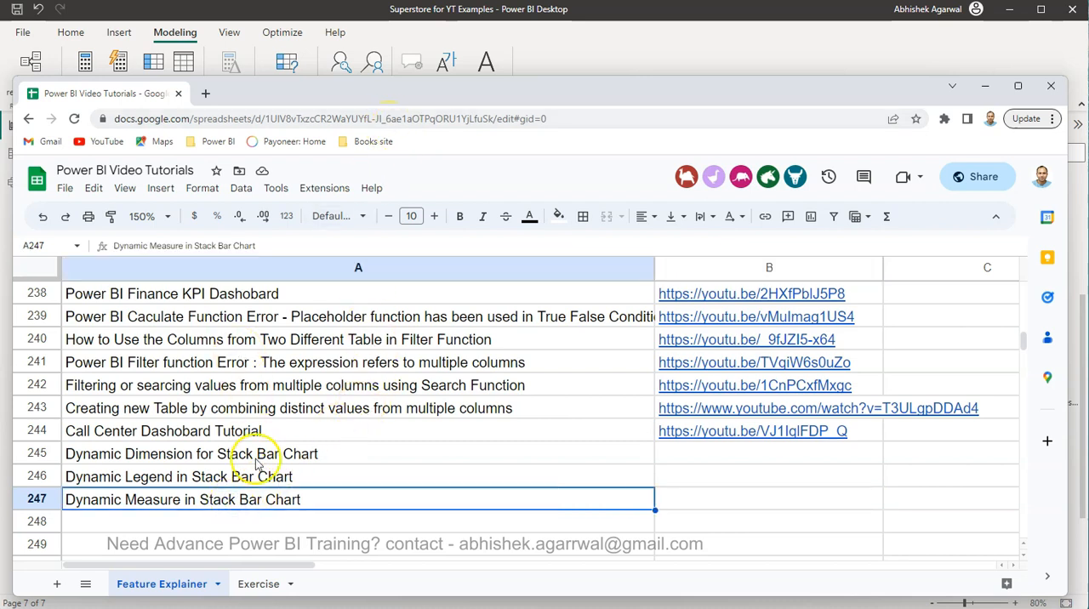
pyautogui.moveTo(429, 418)
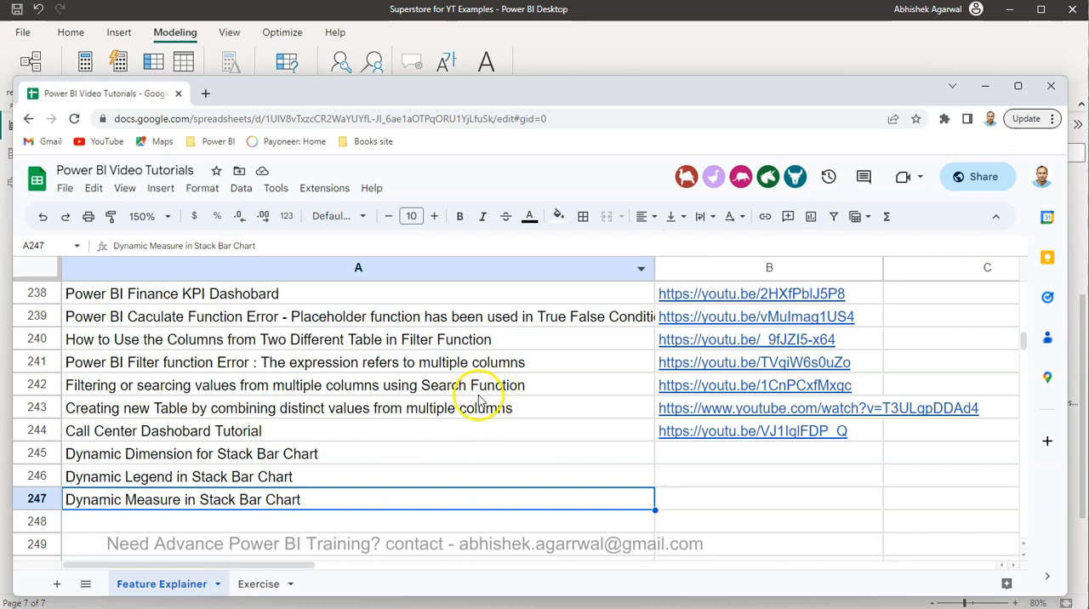
pyautogui.moveTo(480, 406)
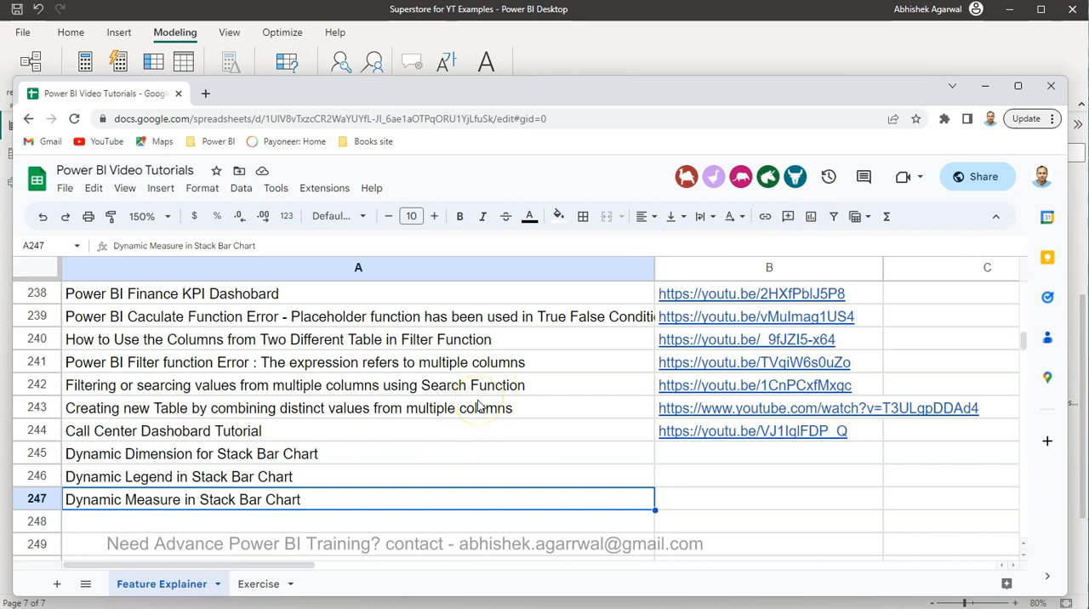
pyautogui.moveTo(266, 531)
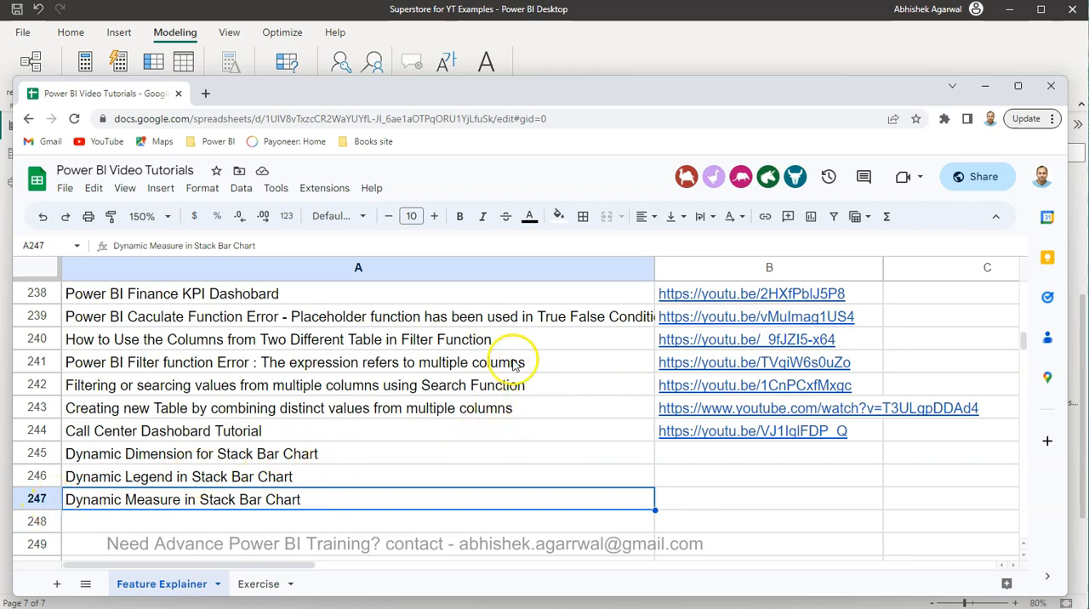
pyautogui.moveTo(466, 391)
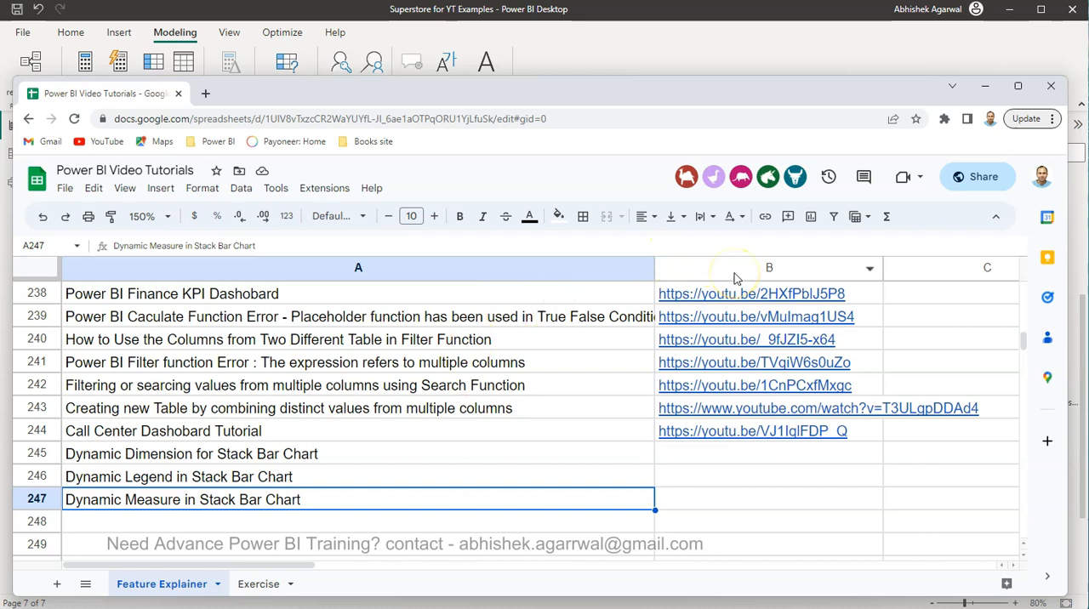
pyautogui.moveTo(379, 456)
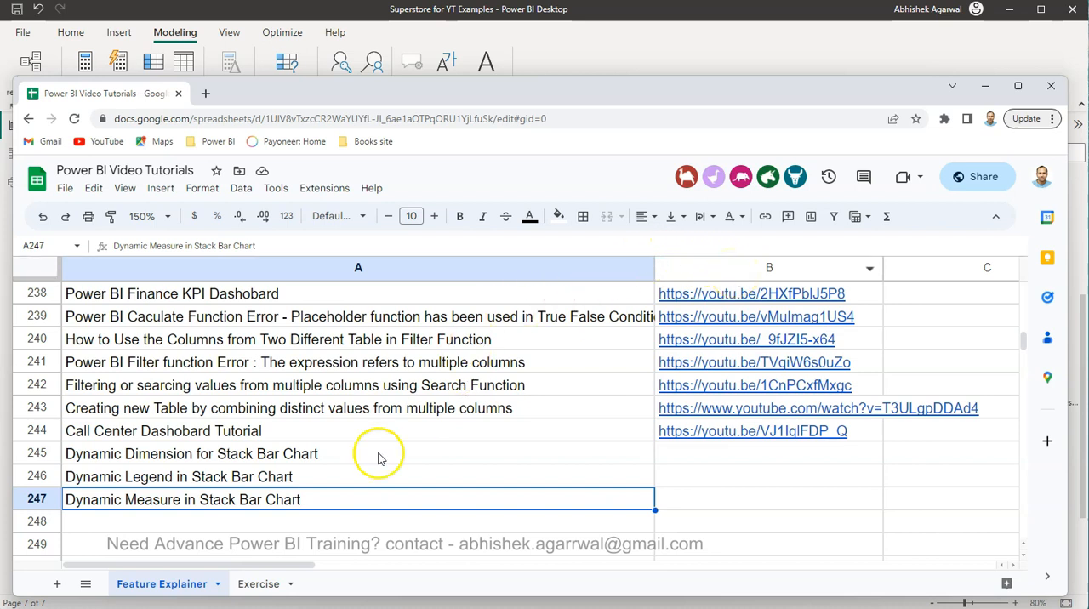
pyautogui.moveTo(374, 469)
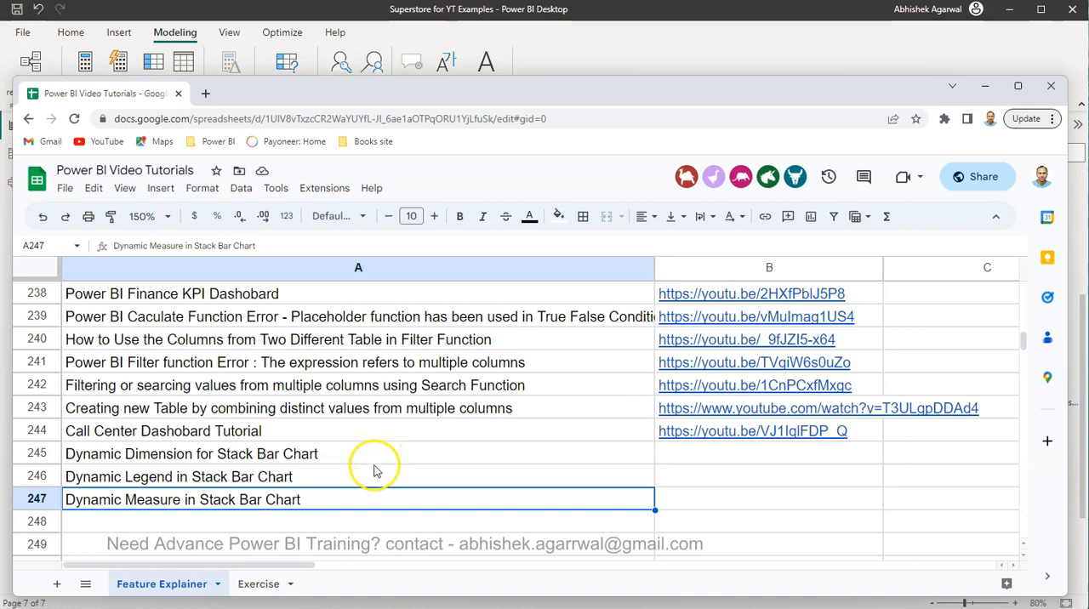
# Switch to the Feature Explainer sheet listing tutorials ending with Dynamic Measure in Stack Bar Chart
pyautogui.click(256, 583)
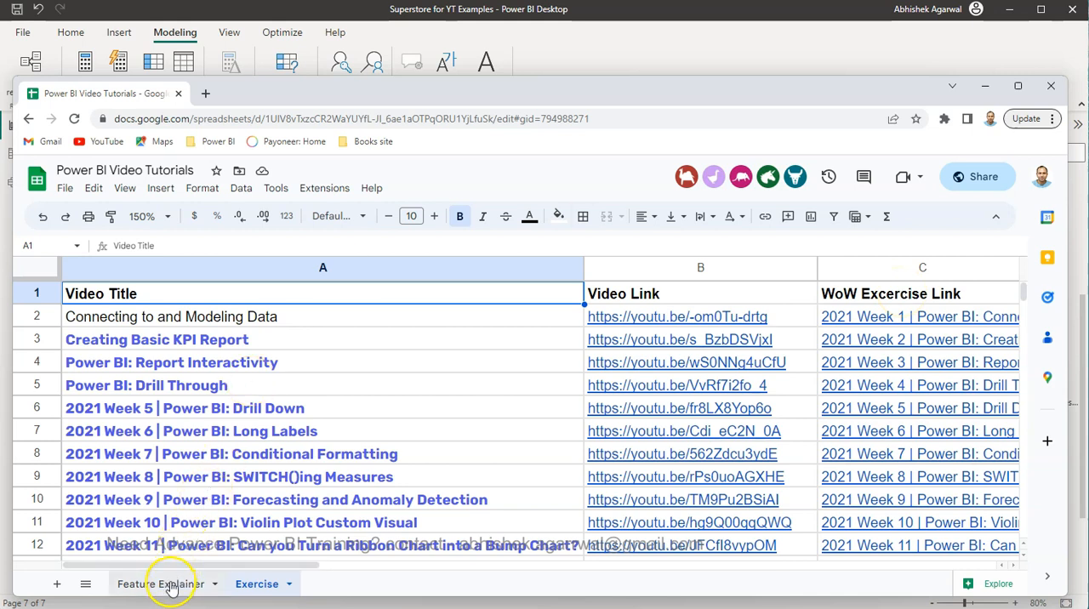
pyautogui.click(173, 583)
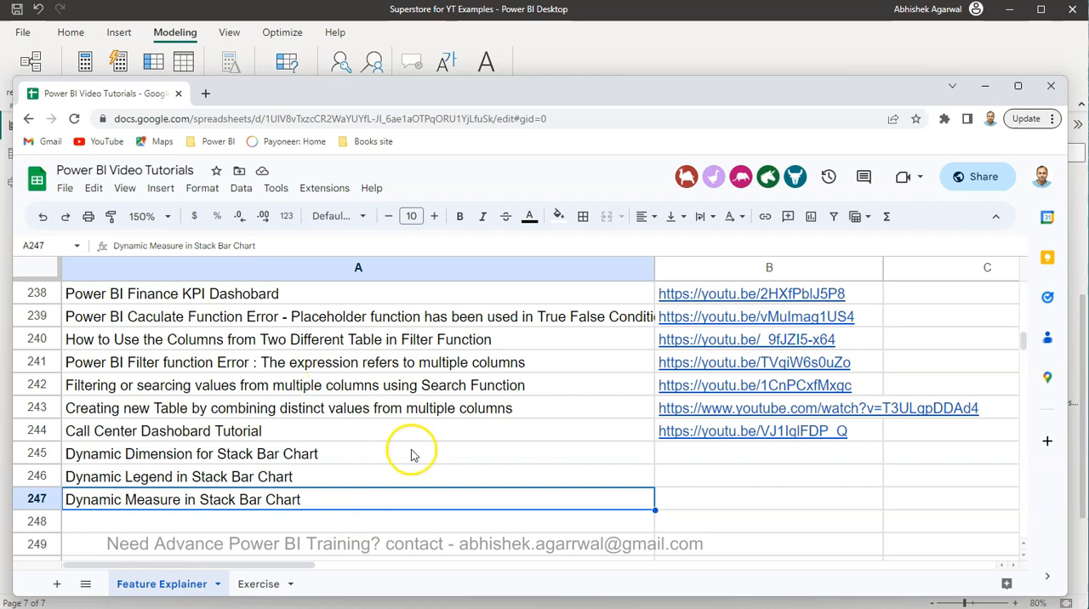
pyautogui.moveTo(609, 91)
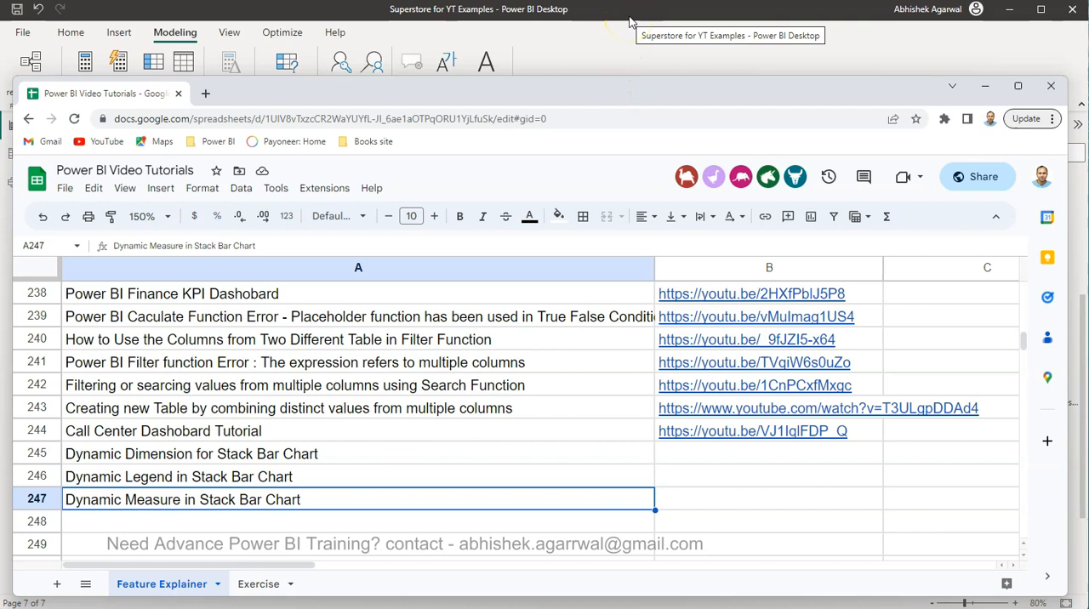
# Return to Power BI and start a new Fields parameter, opening the Parameters dialog
pyautogui.click(479, 11)
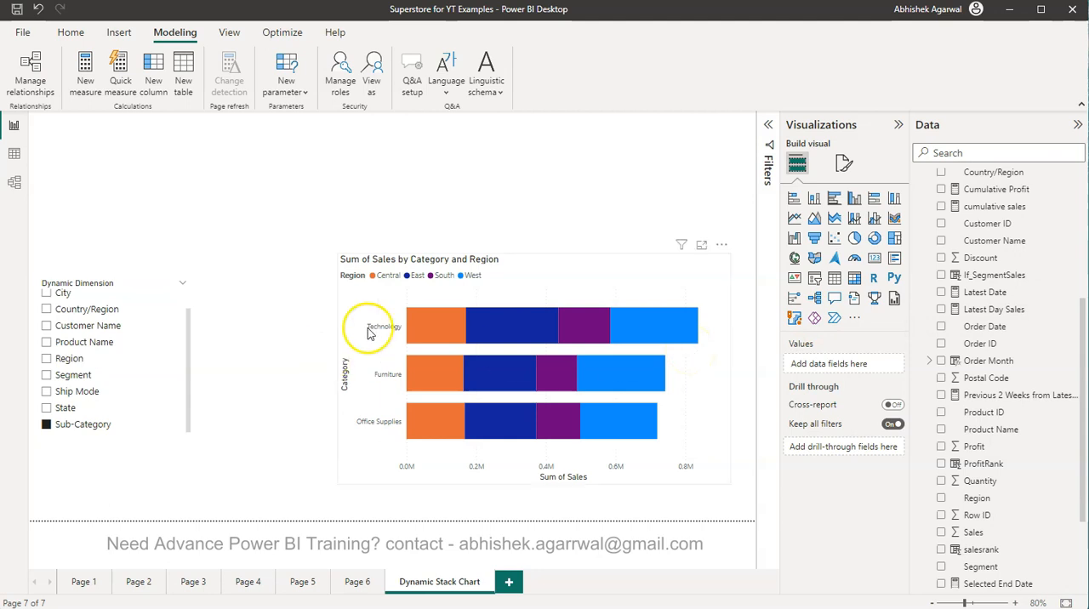
pyautogui.click(288, 79)
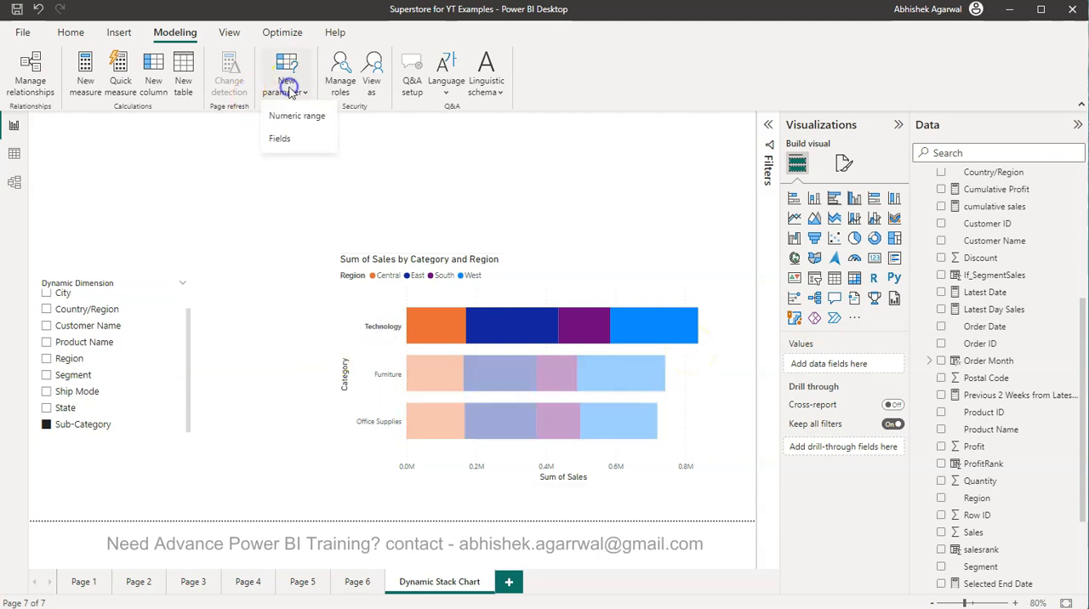
pyautogui.click(279, 138)
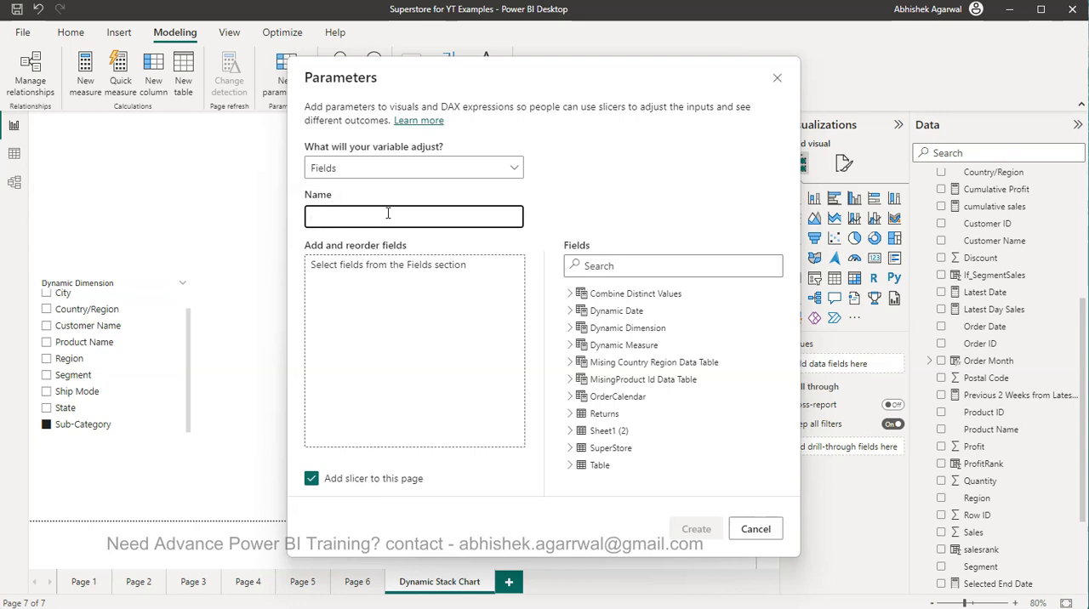
# Name the new parameter dMeasure
pyautogui.click(414, 214)
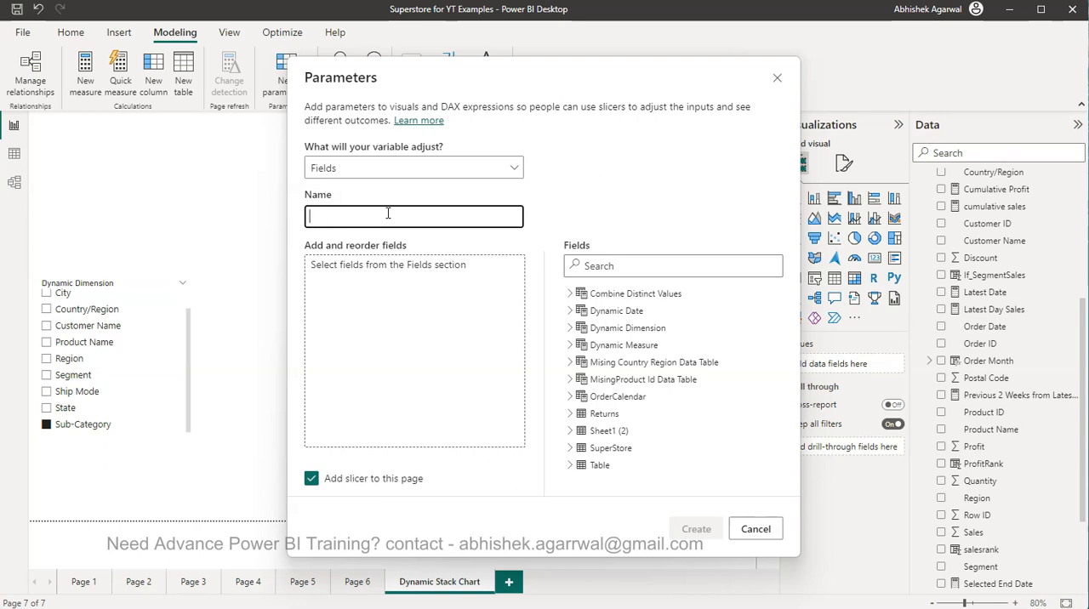
pyautogui.write('dMeasure')
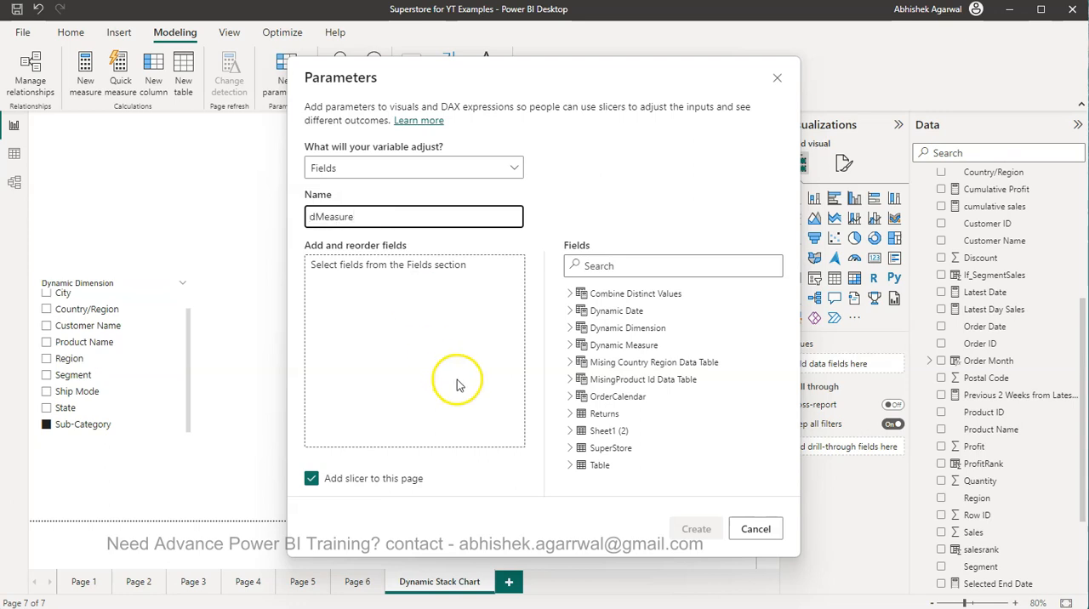
pyautogui.click(371, 216)
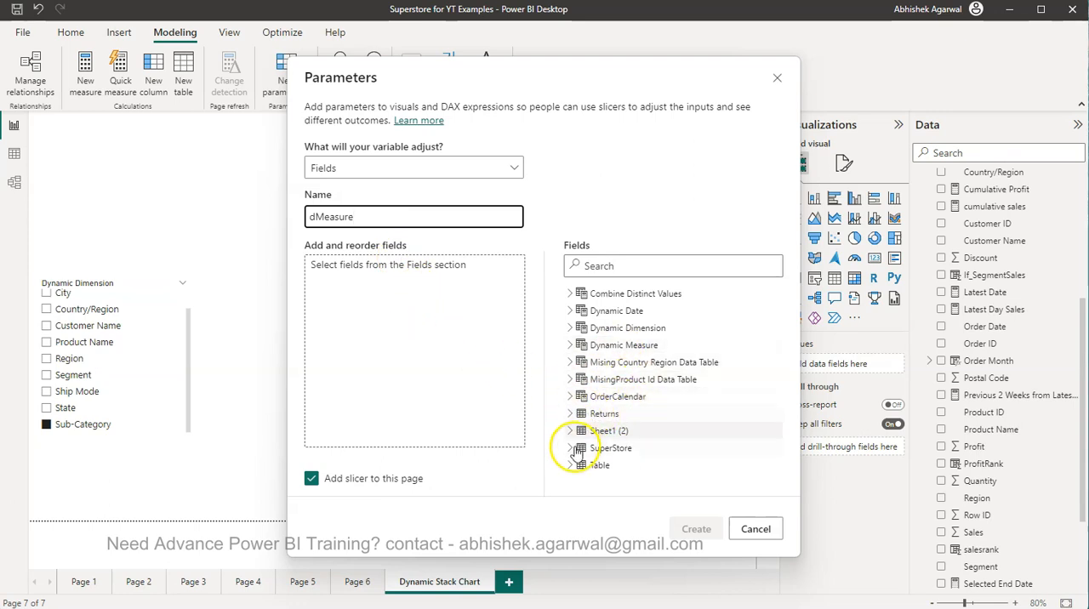
# Add SuperStore's Discount, Profit, Sales and Quantity to dMeasure and create it with a slicer
pyautogui.click(568, 448)
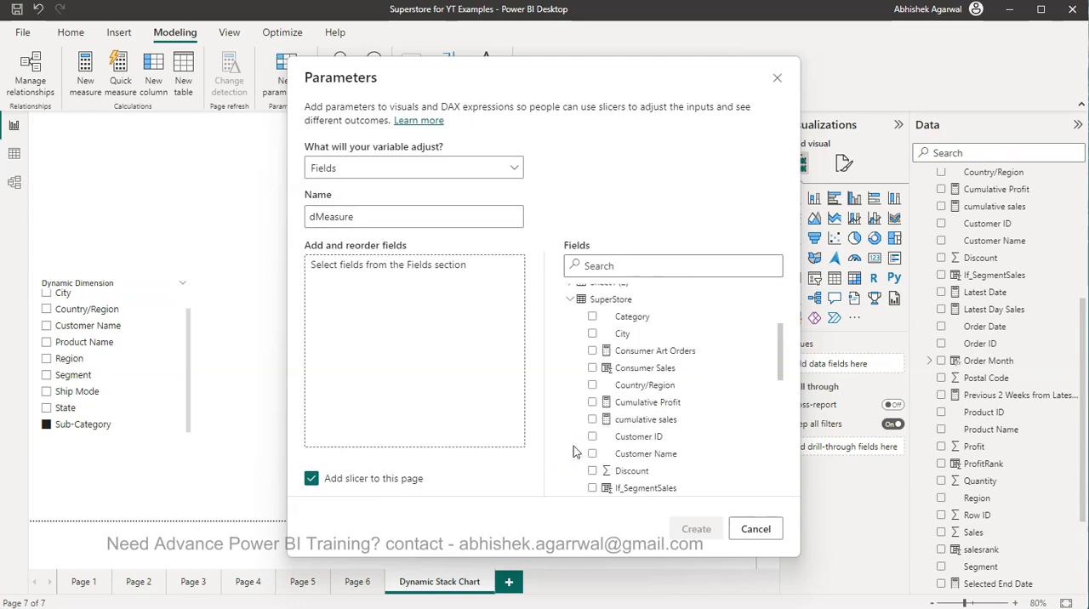
pyautogui.scroll(-3)
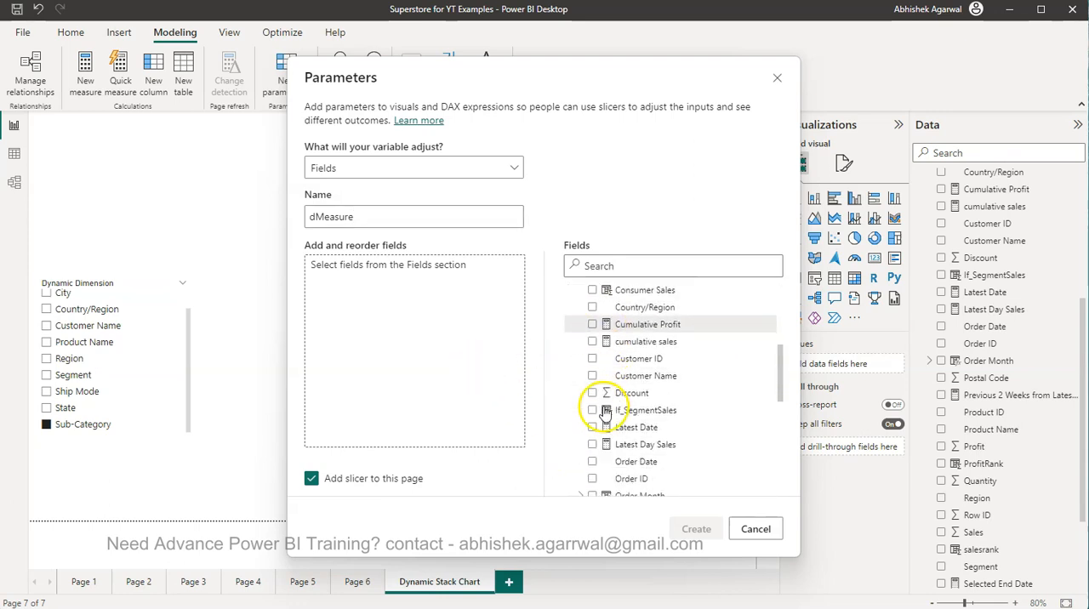
pyautogui.click(593, 393)
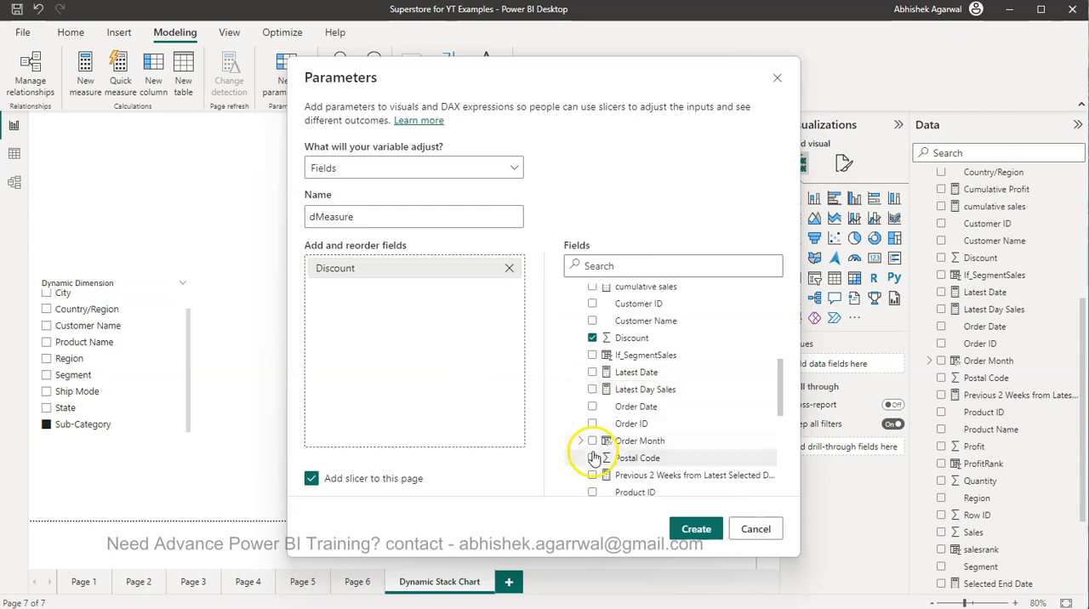
pyautogui.scroll(-3)
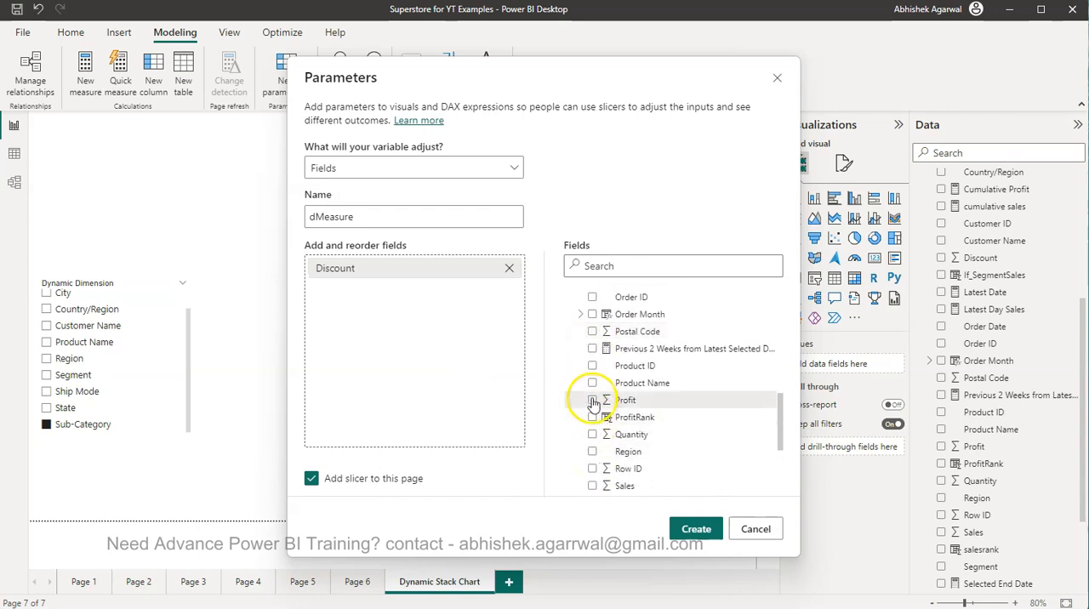
pyautogui.click(592, 400)
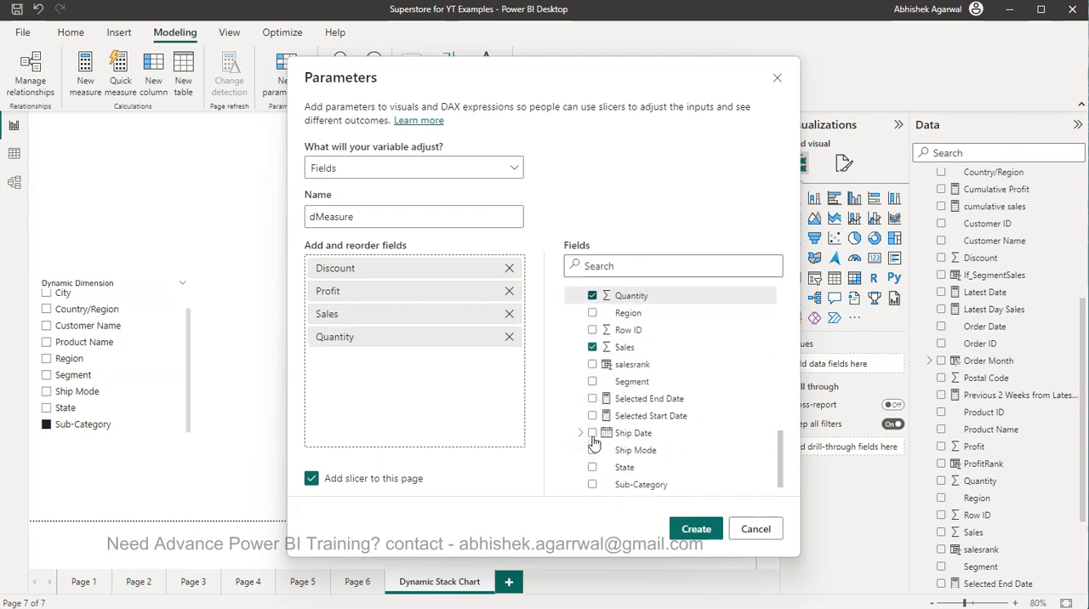
pyautogui.click(696, 528)
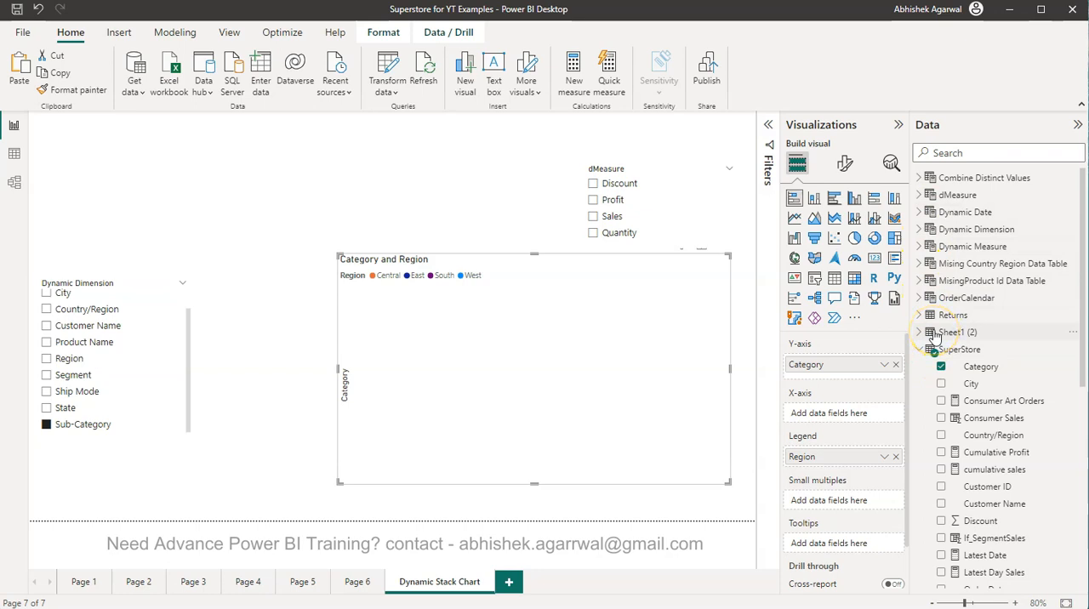
# Place dMeasure on the chart's X-axis and check how it is summarised (Count of dMeasure)
pyautogui.click(928, 194)
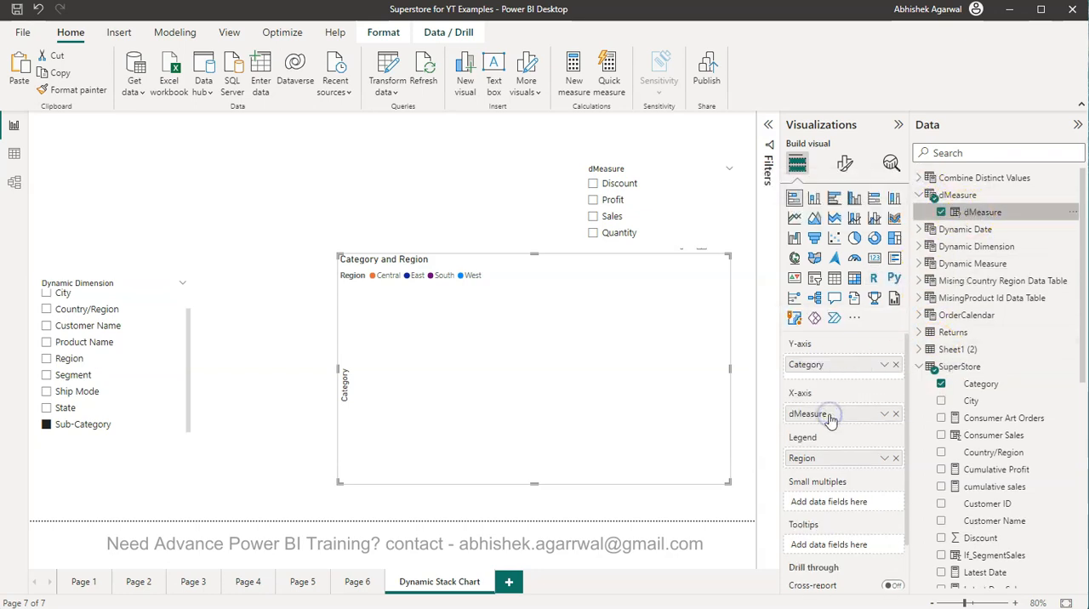
pyautogui.moveTo(656, 366)
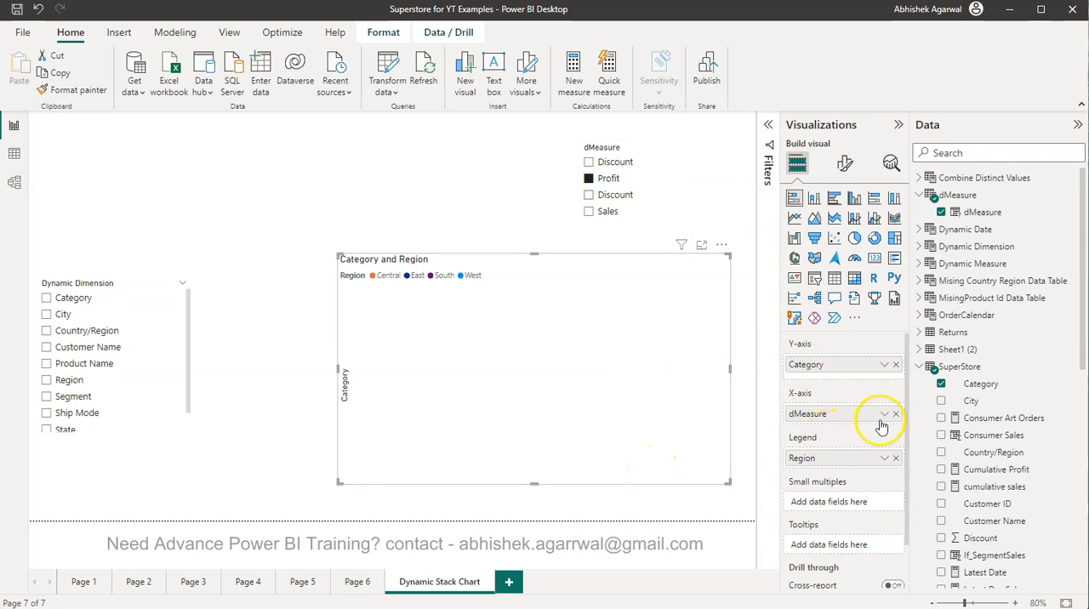
pyautogui.click(878, 414)
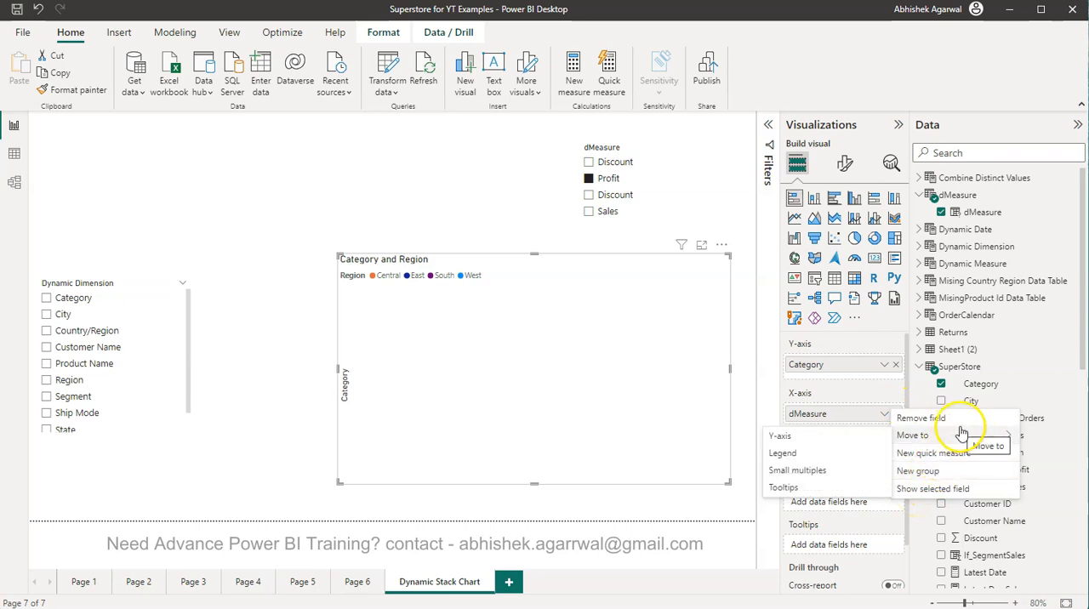
pyautogui.moveTo(960, 476)
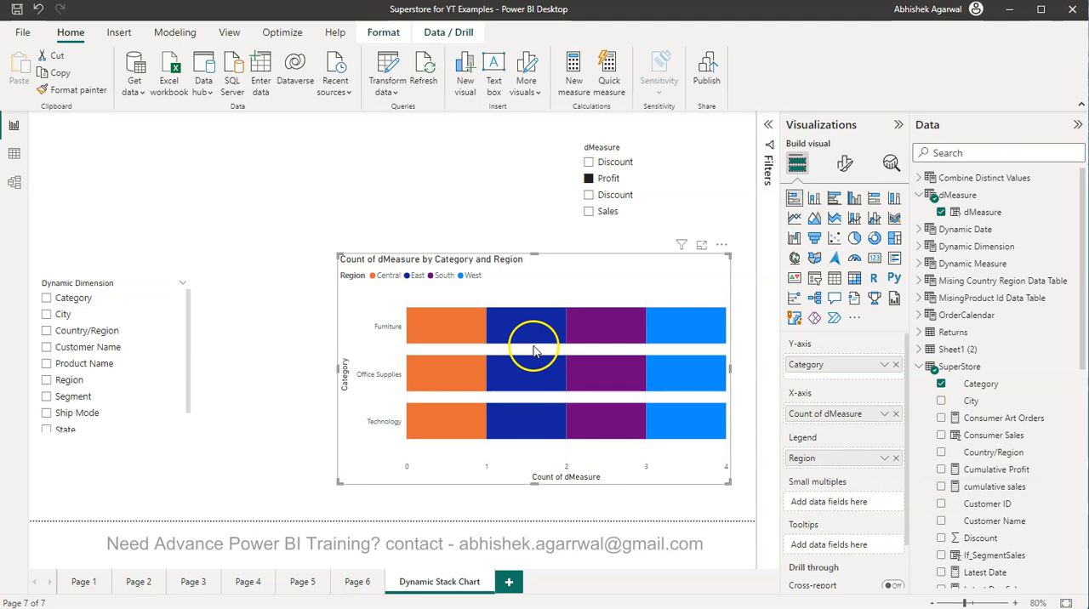
pyautogui.moveTo(841, 420)
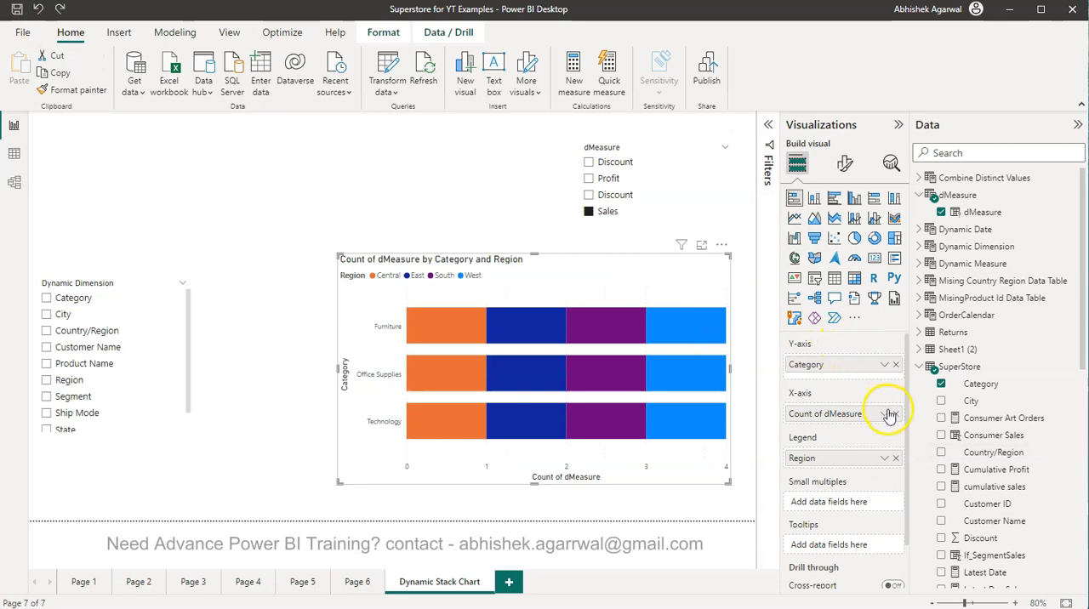
pyautogui.click(886, 414)
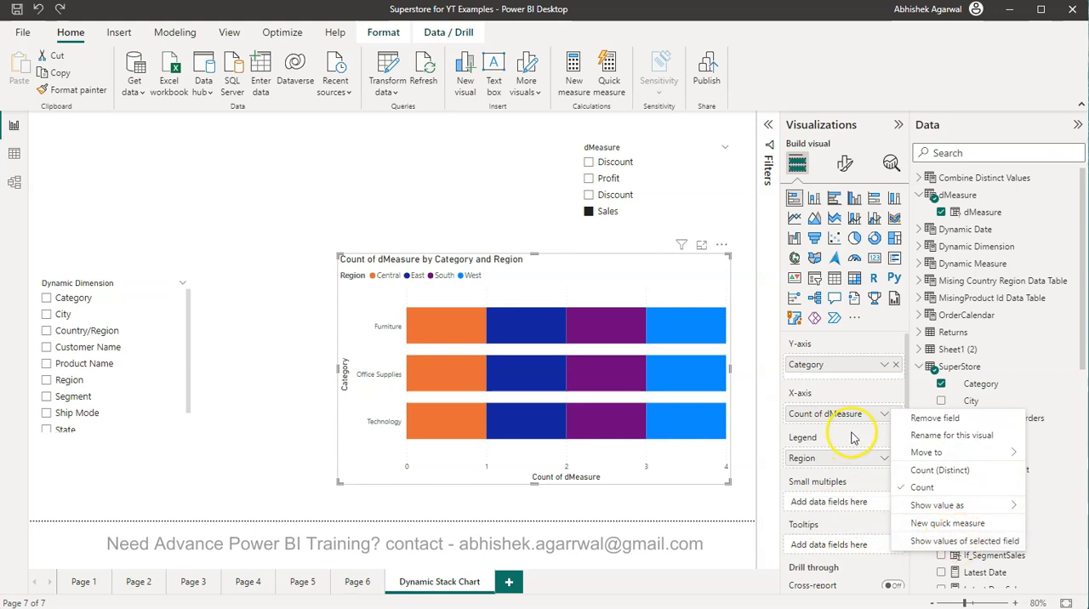
pyautogui.moveTo(868, 443)
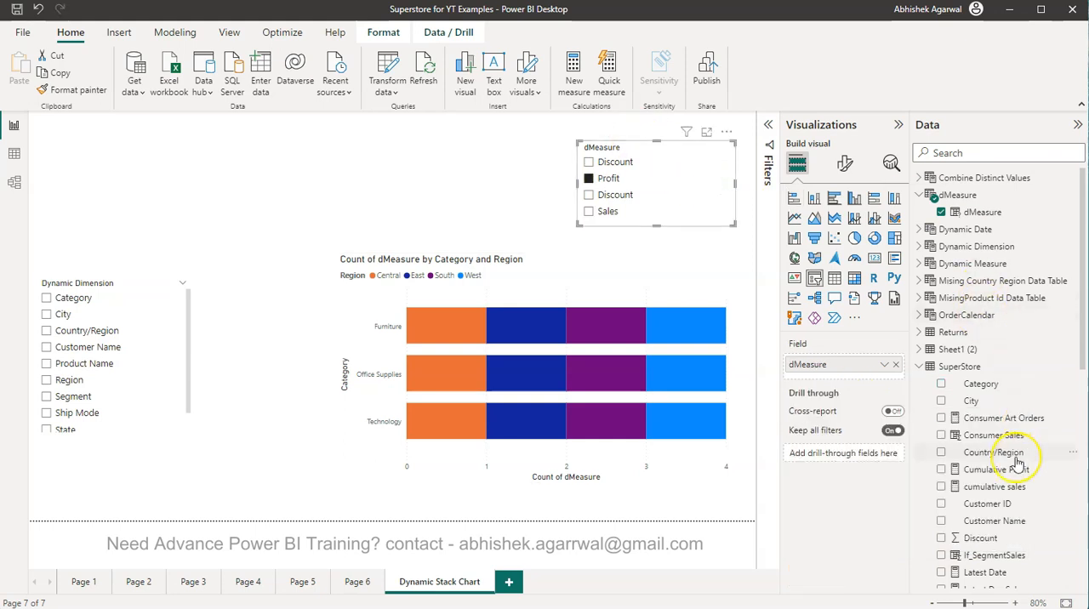
# Select the SuperStore Sales field to review its column settings (decimal, summarised by Sum)
pyautogui.scroll(-3)
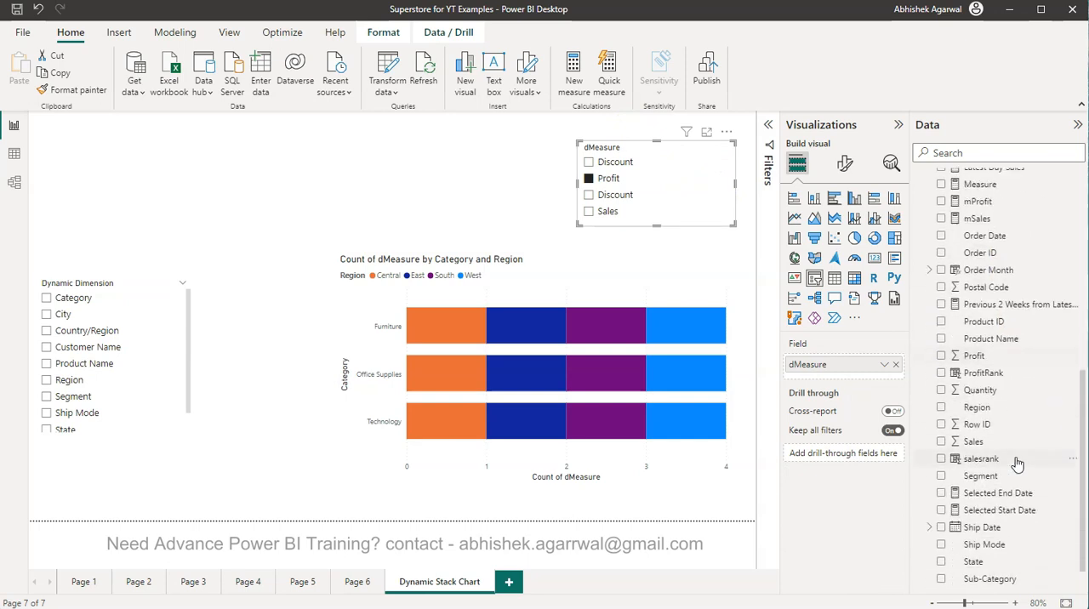
pyautogui.click(973, 440)
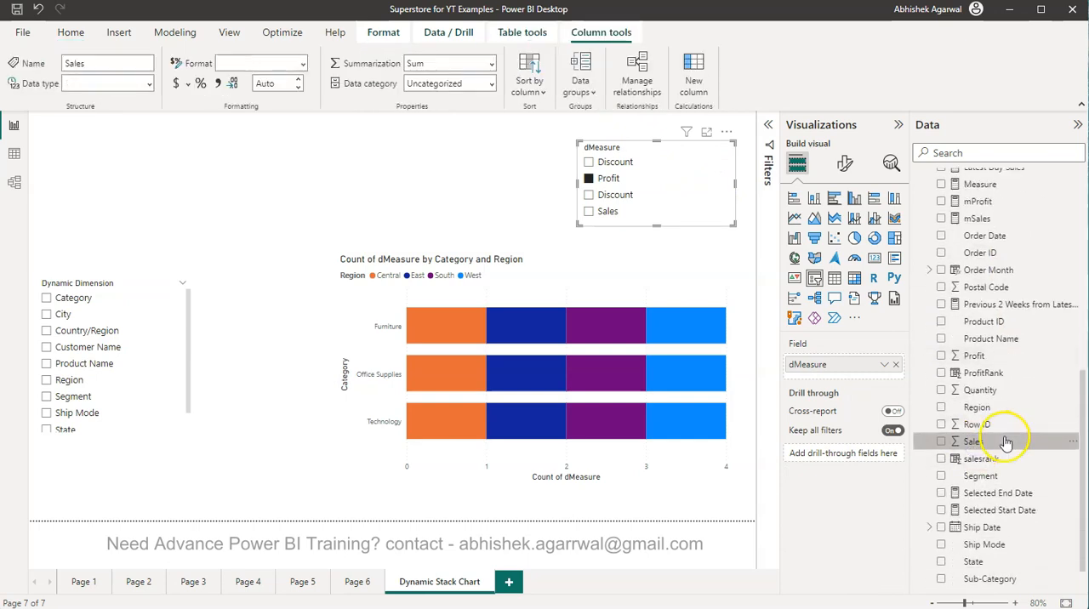
pyautogui.click(972, 440)
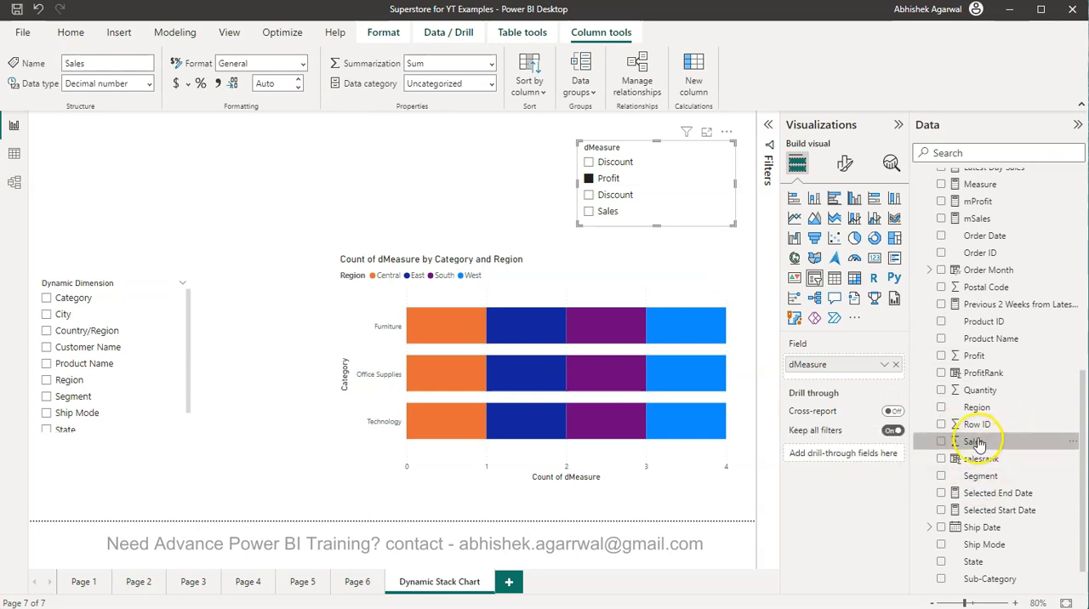
pyautogui.moveTo(977, 442)
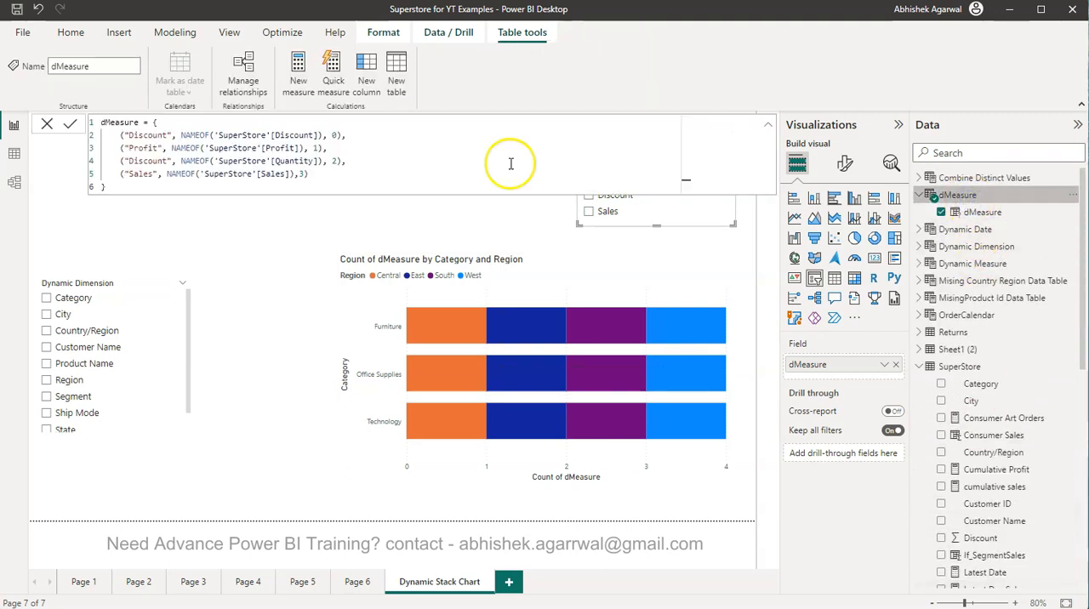
pyautogui.moveTo(199, 133)
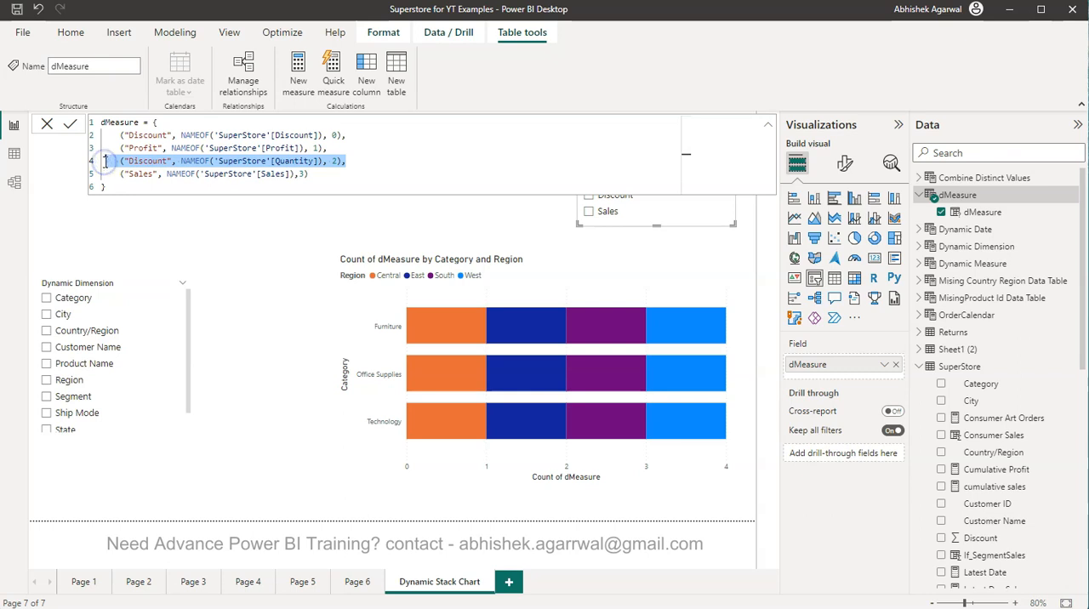
# Cut the dMeasure definition to Profit (0) and Sales (1), removing Discount and Quantity
pyautogui.press('Delete')
pyautogui.write('0')
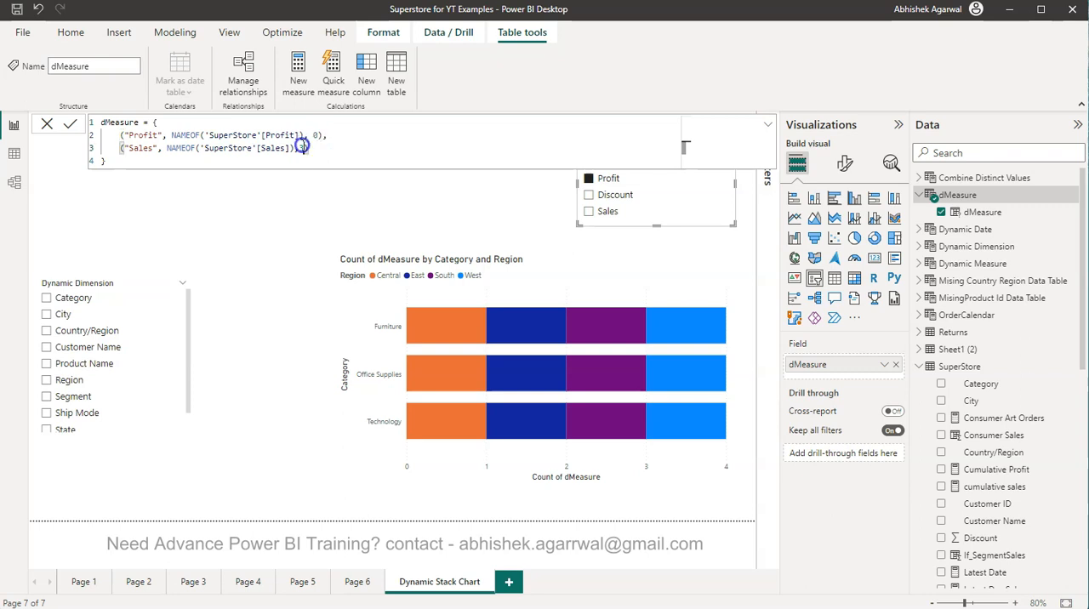
pyautogui.write(',1')
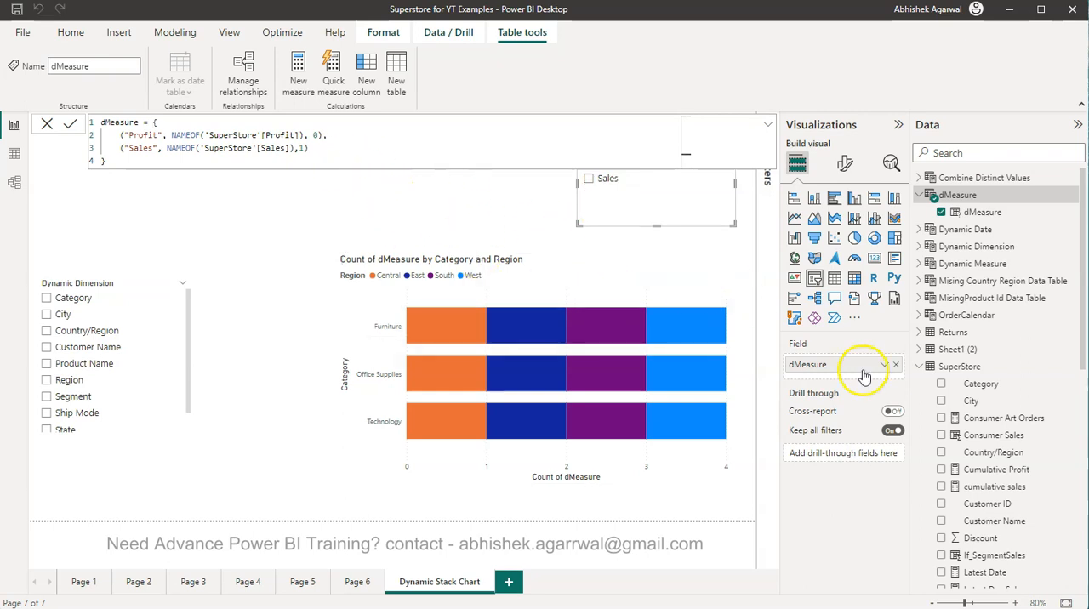
pyautogui.scroll(-3)
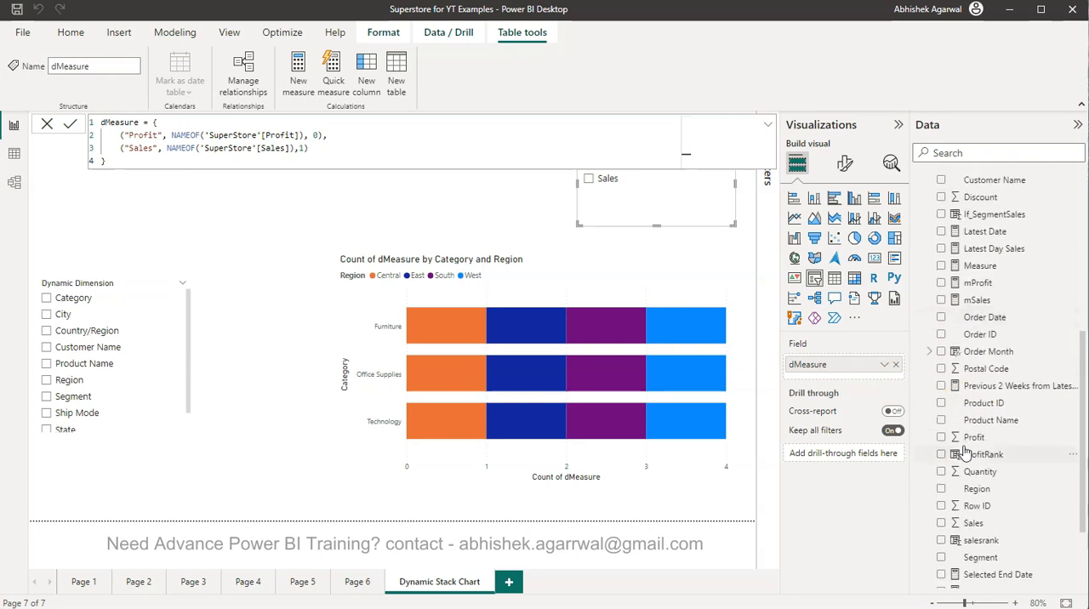
pyautogui.scroll(-3)
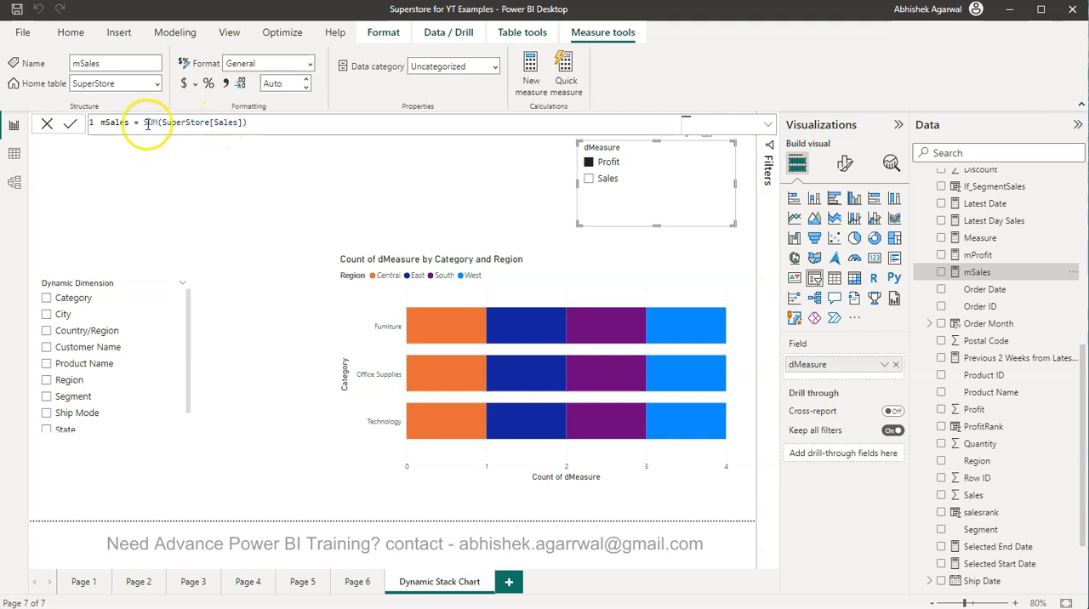
pyautogui.moveTo(145, 123); pyautogui.dragTo(246, 123)
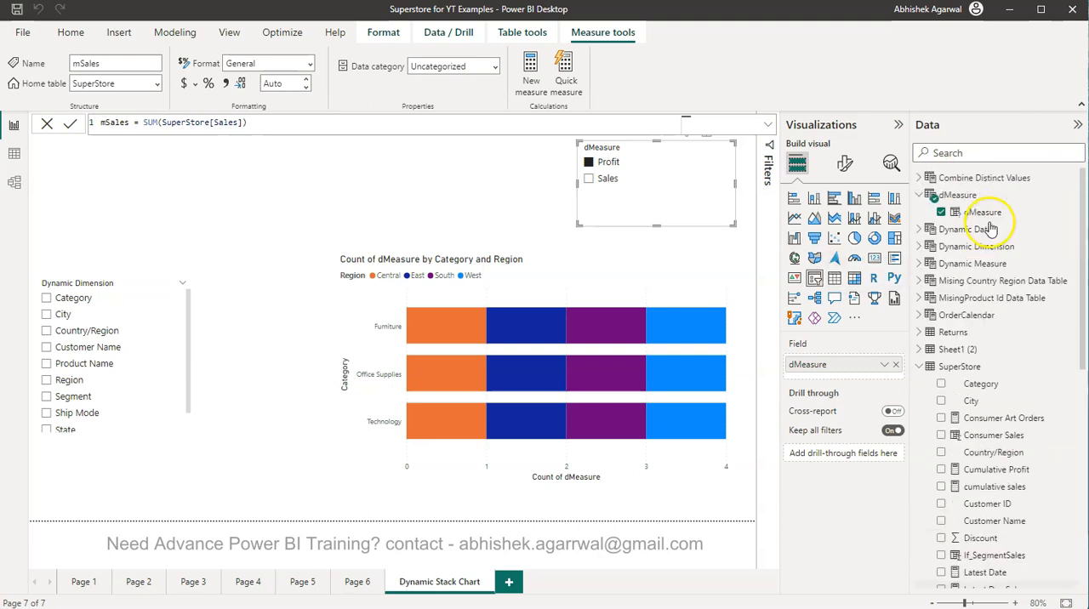
pyautogui.click(177, 33)
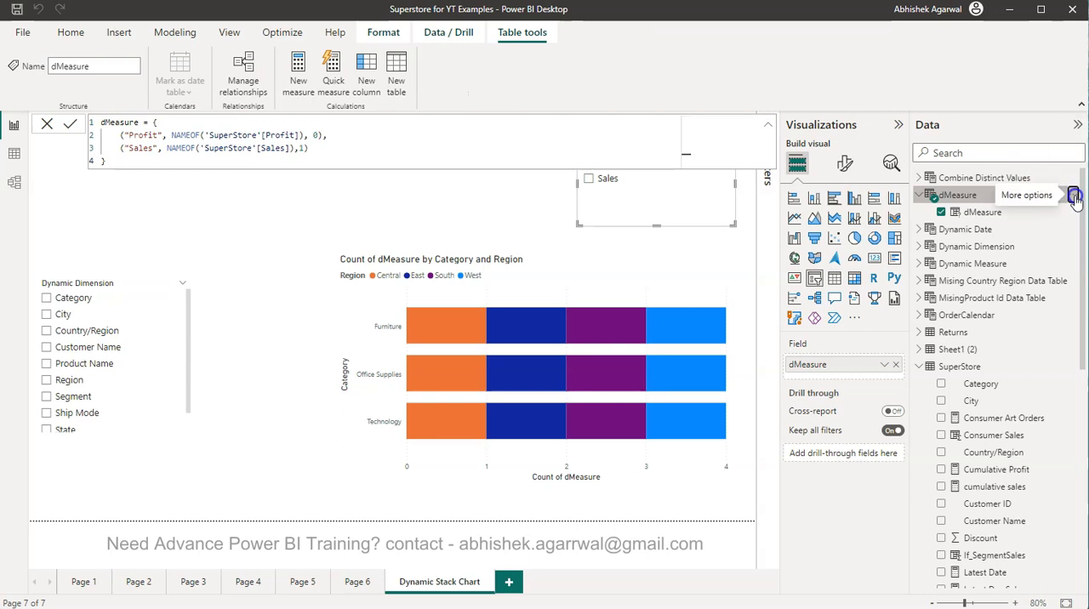
# Delete the dMeasure parameter table and bring up the New parameter choices again
pyautogui.click(1074, 194)
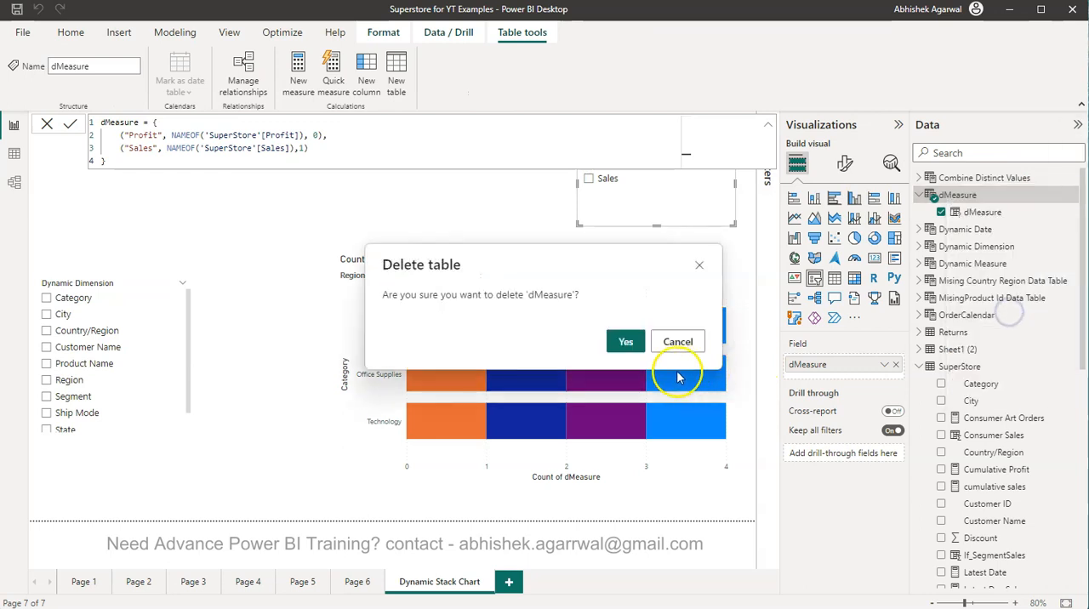
pyautogui.click(677, 340)
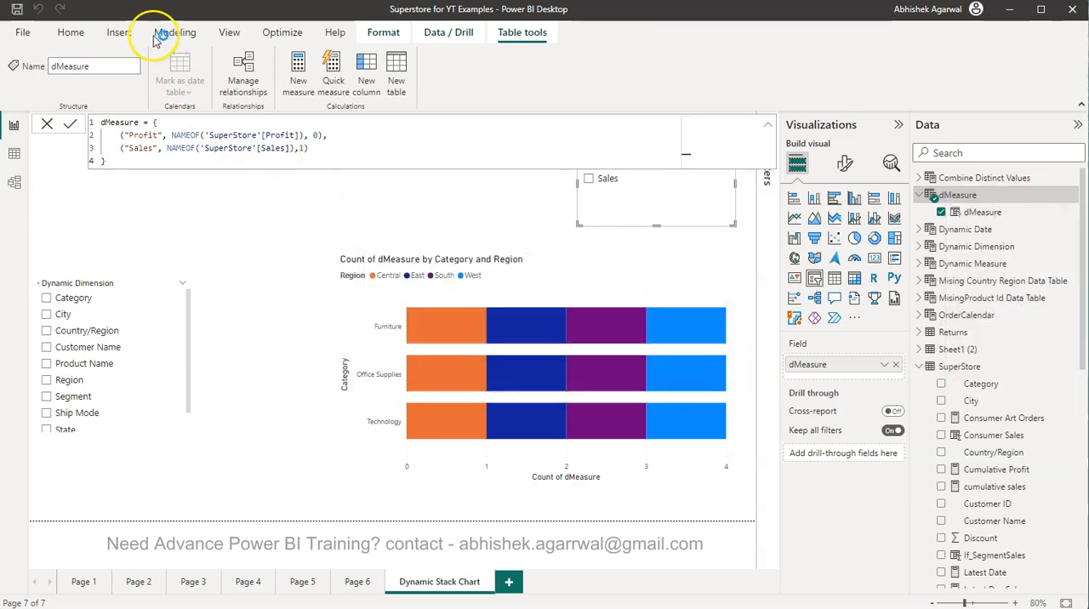
pyautogui.click(170, 32)
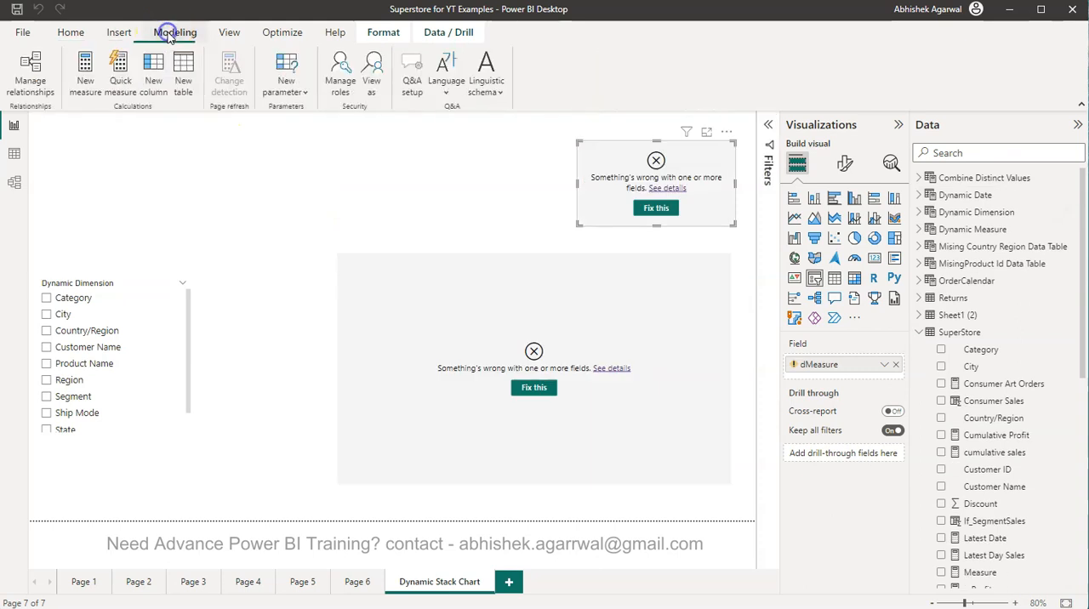
pyautogui.click(286, 75)
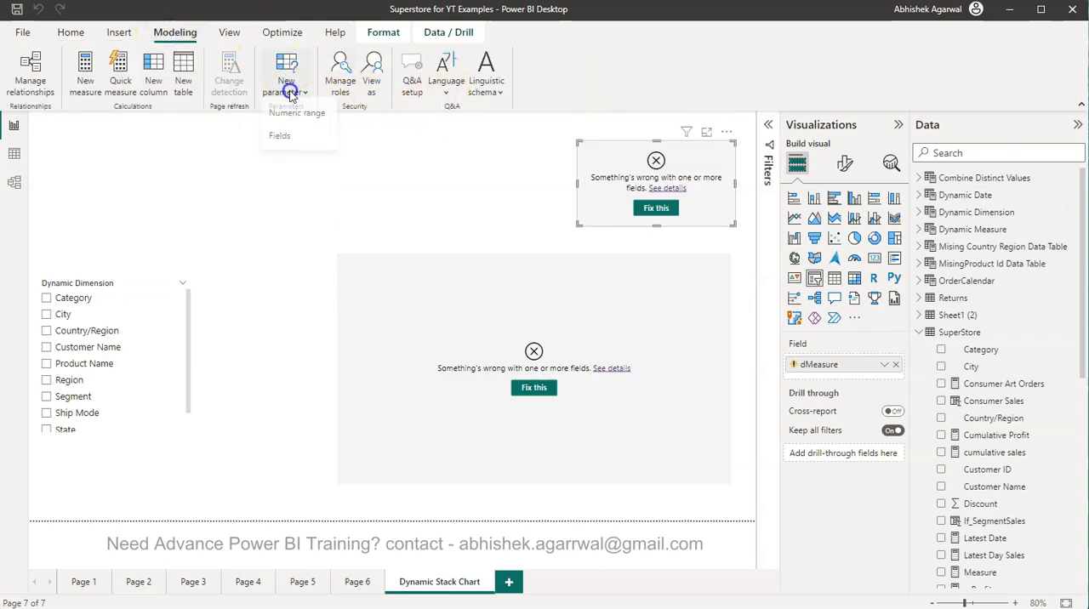
# Create a Fields parameter dMeasure from mProfit and mSales with a slicer on the page
pyautogui.click(279, 136)
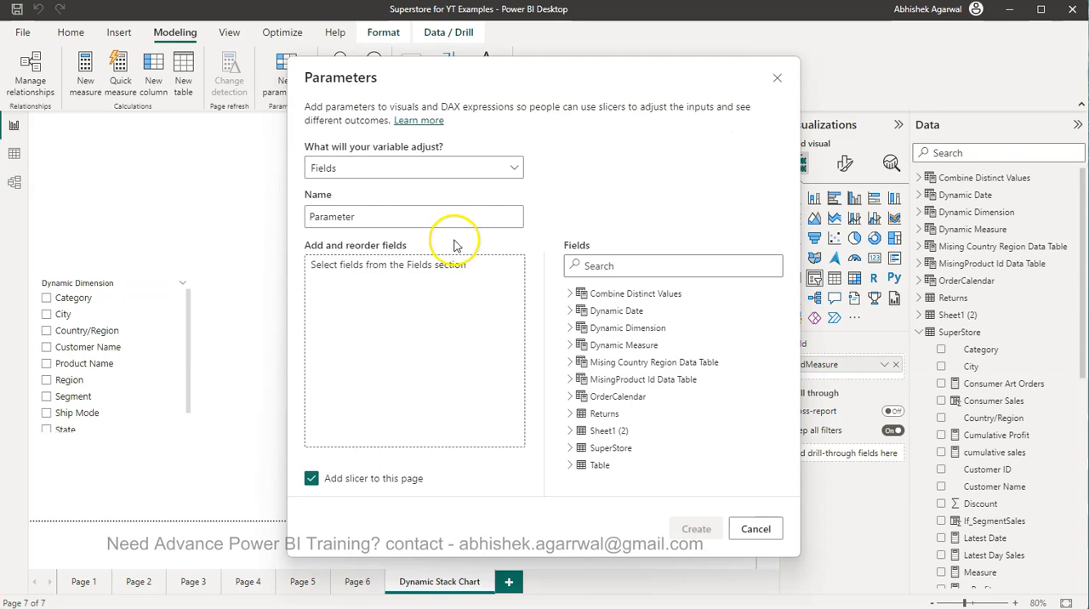
pyautogui.write('dMe')
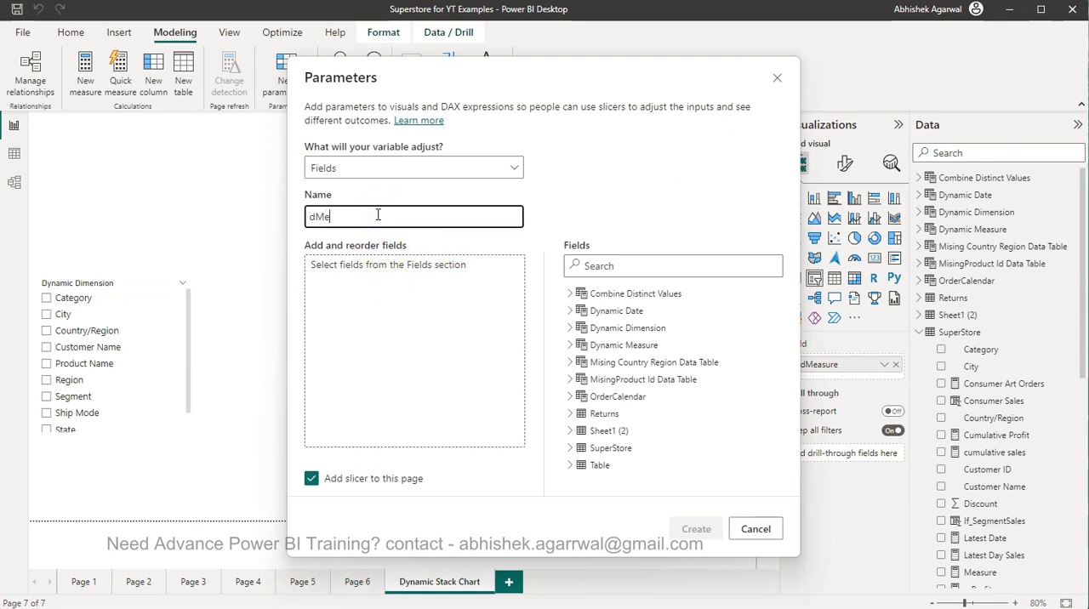
pyautogui.write('asure')
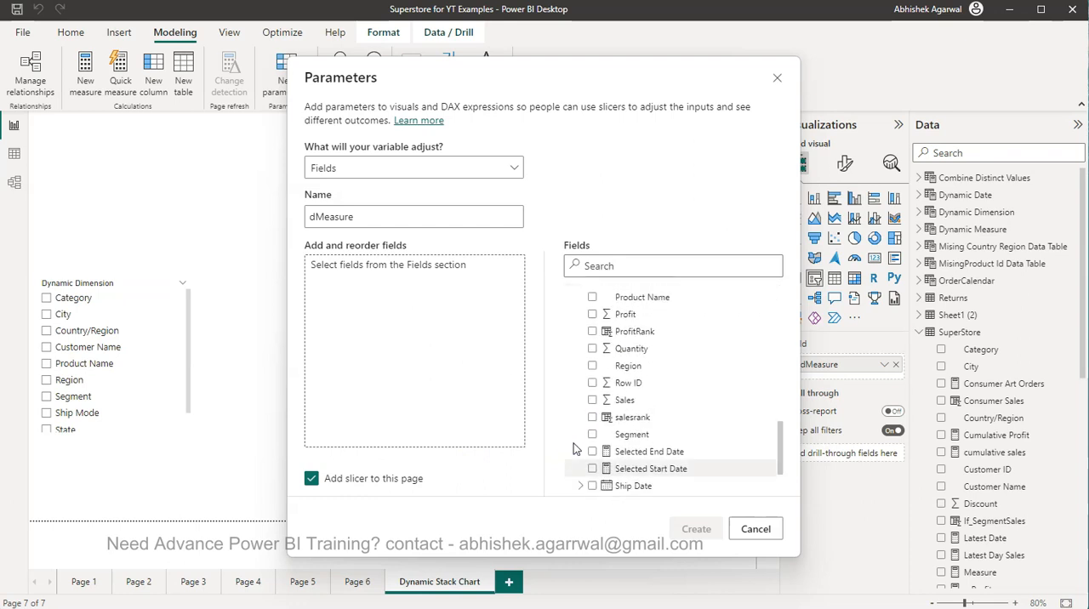
pyautogui.scroll(-3)
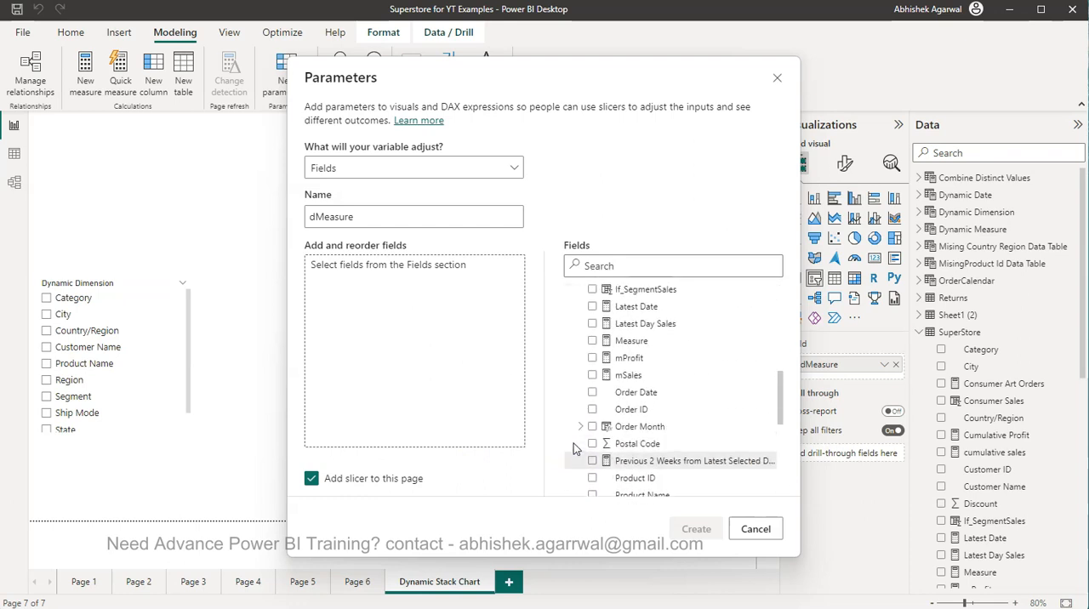
pyautogui.click(592, 375)
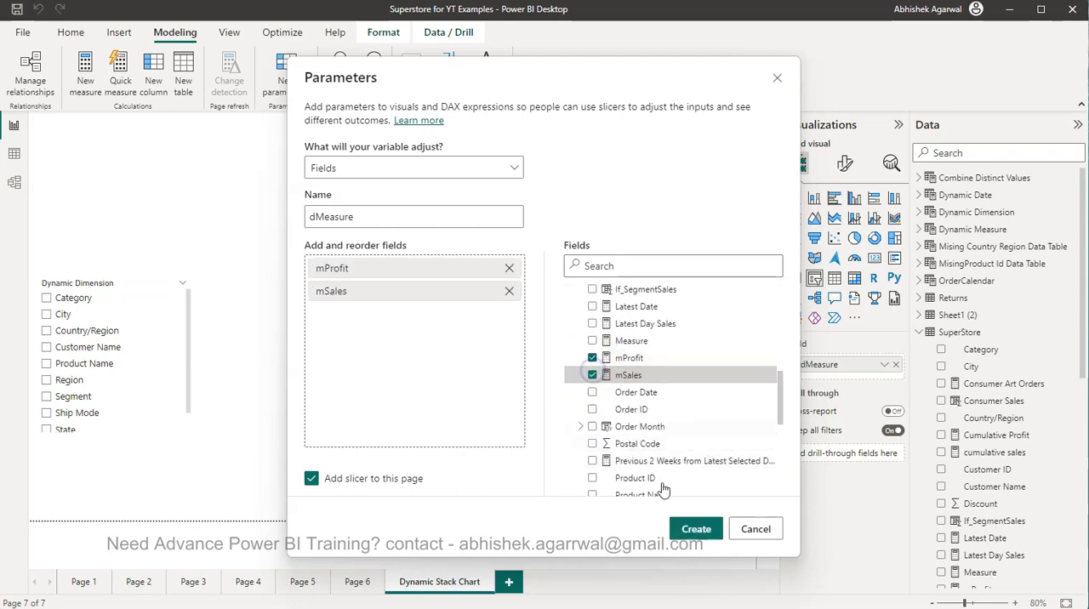
pyautogui.click(695, 528)
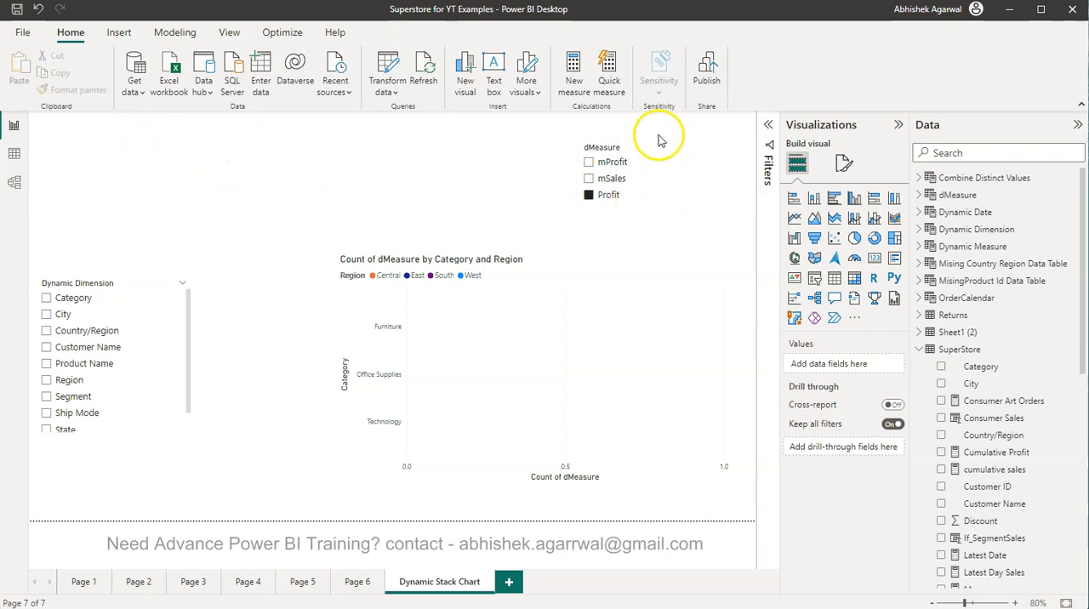
# Edit the dMeasure DAX so the slicer display names read Profit and Sales
pyautogui.click(613, 178)
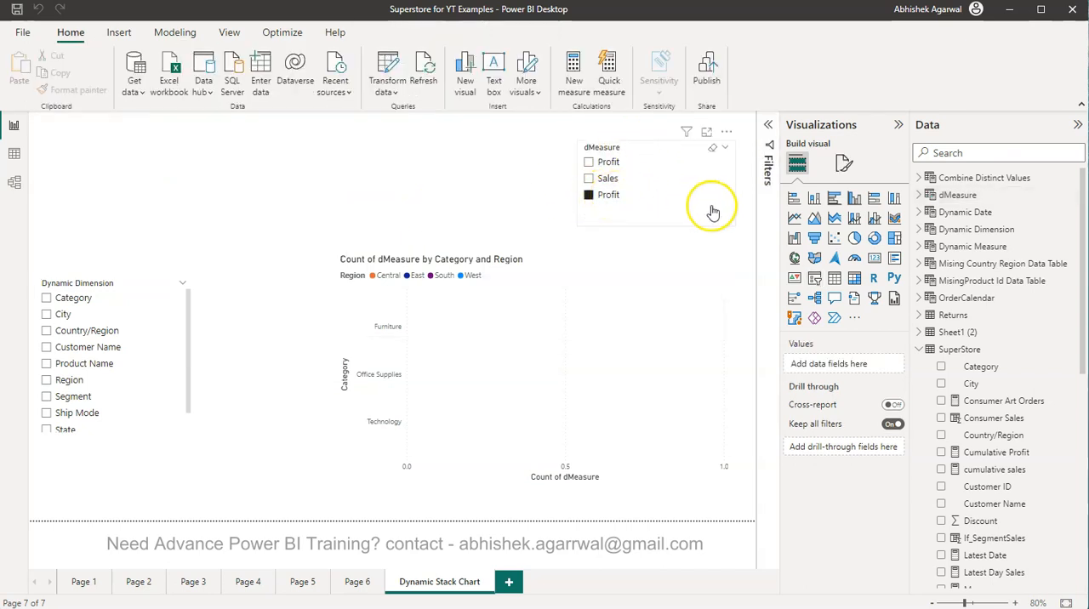
pyautogui.moveTo(735, 213)
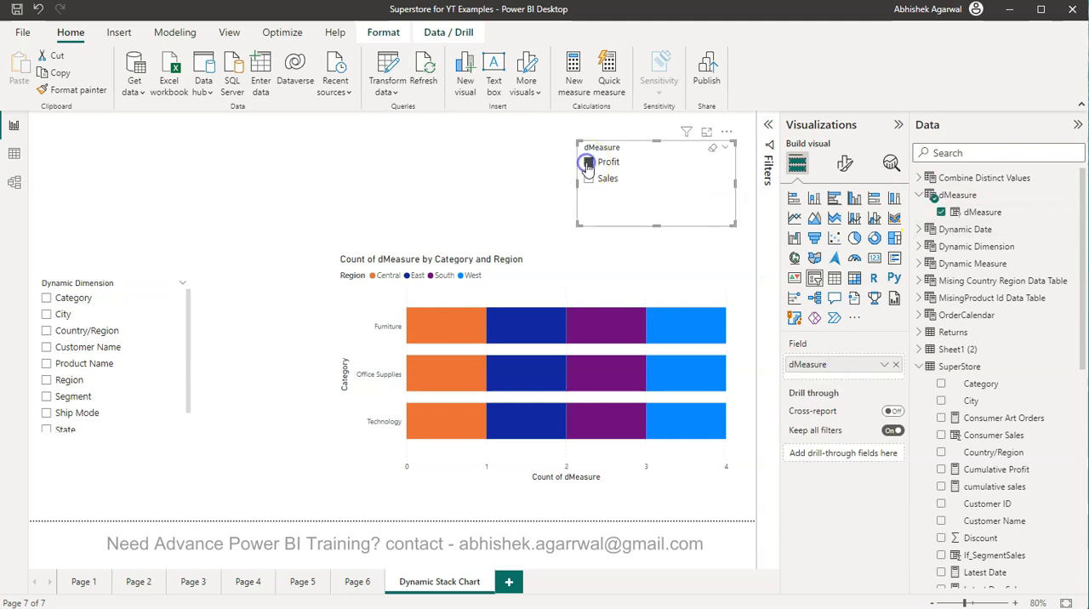
# Switch the dMeasure slicer selection so the chart plots Sales by Category and Region
pyautogui.click(589, 179)
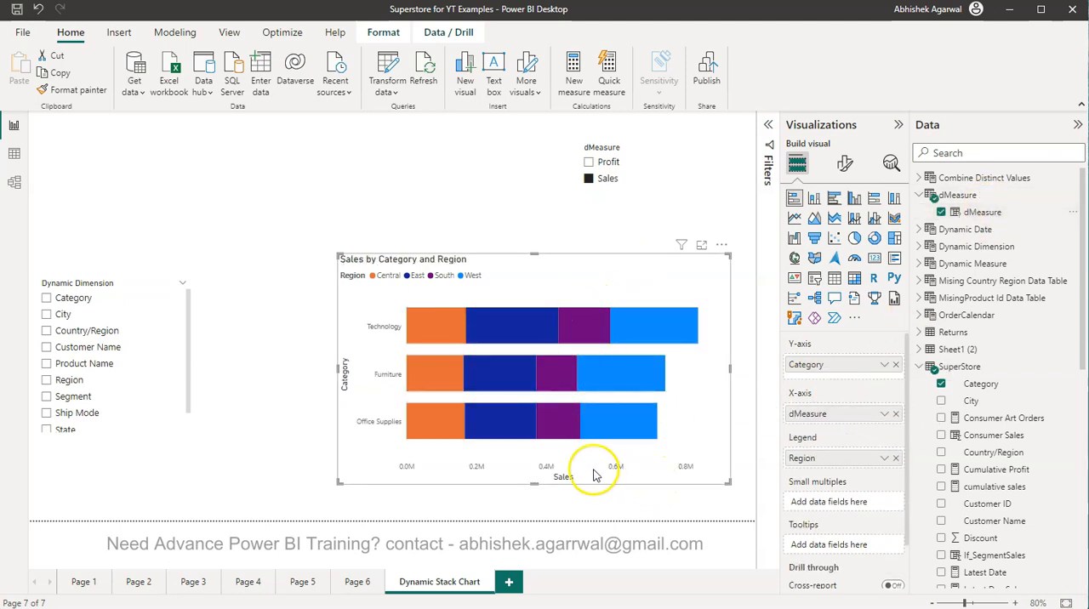
pyautogui.moveTo(650, 471)
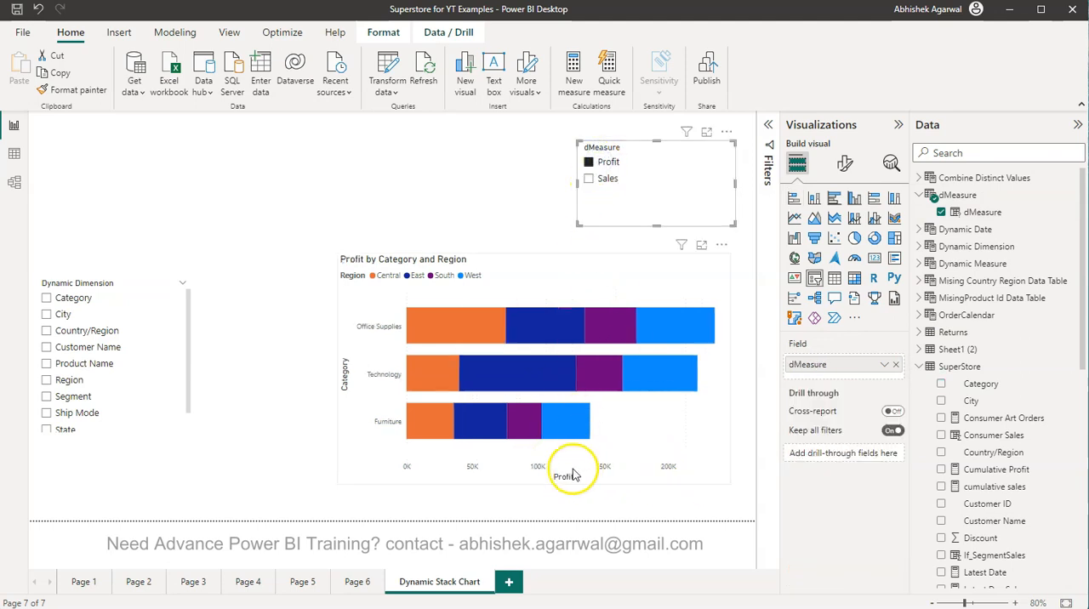
pyautogui.moveTo(644, 452)
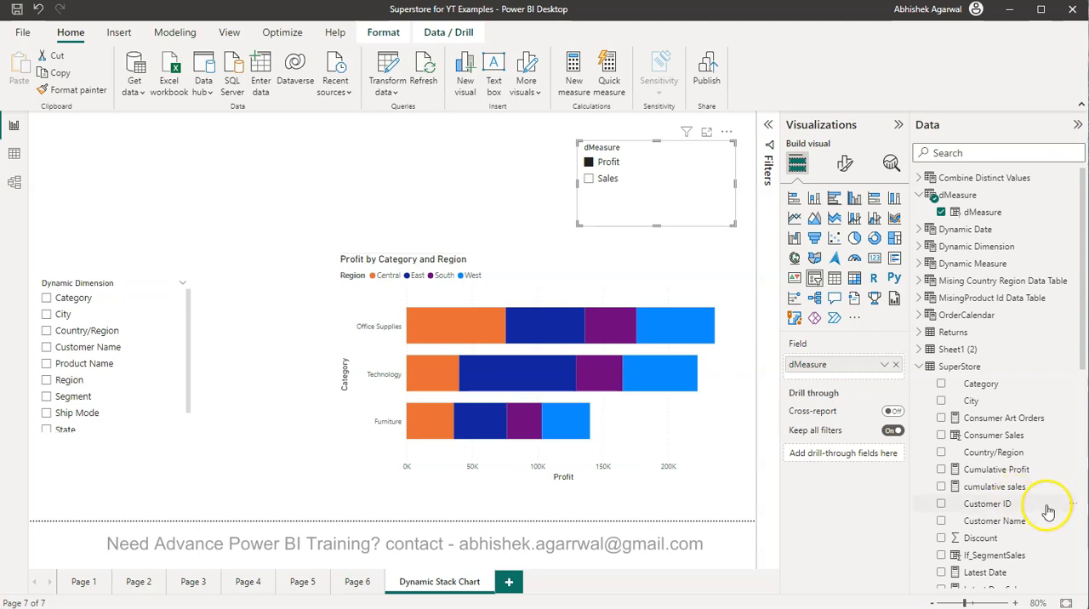
# Select the mProfit measure to show its SUM of Profit formula with the Modeling commands
pyautogui.scroll(-3)
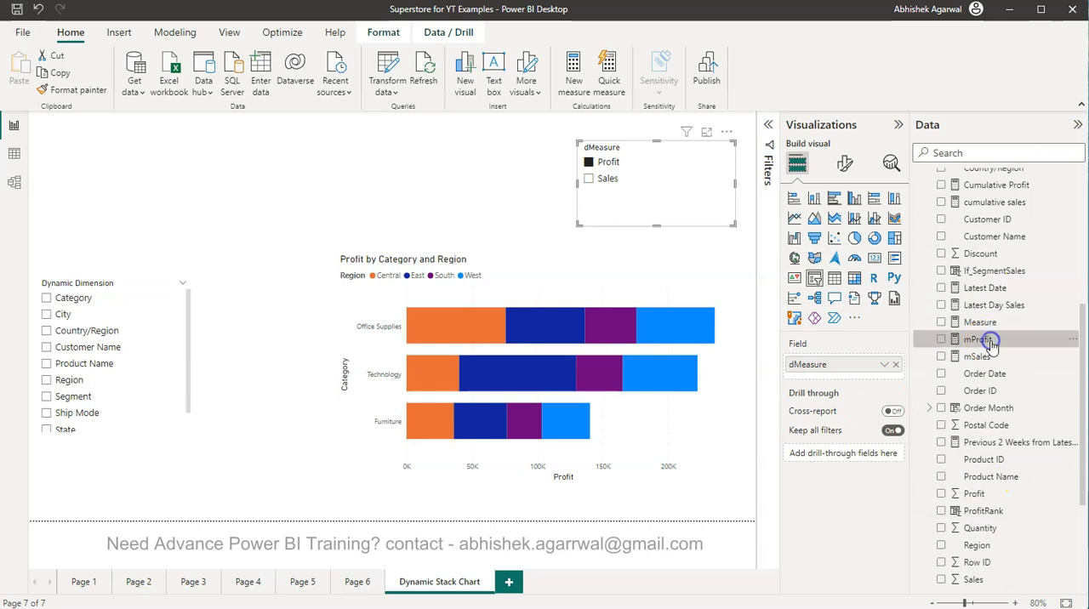
pyautogui.click(977, 338)
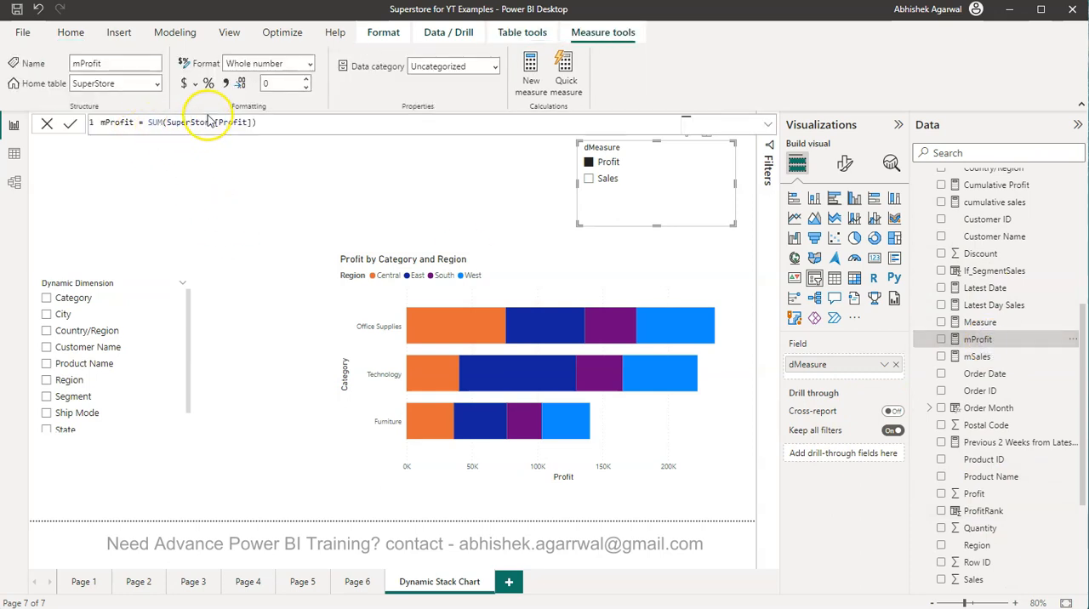
pyautogui.click(174, 32)
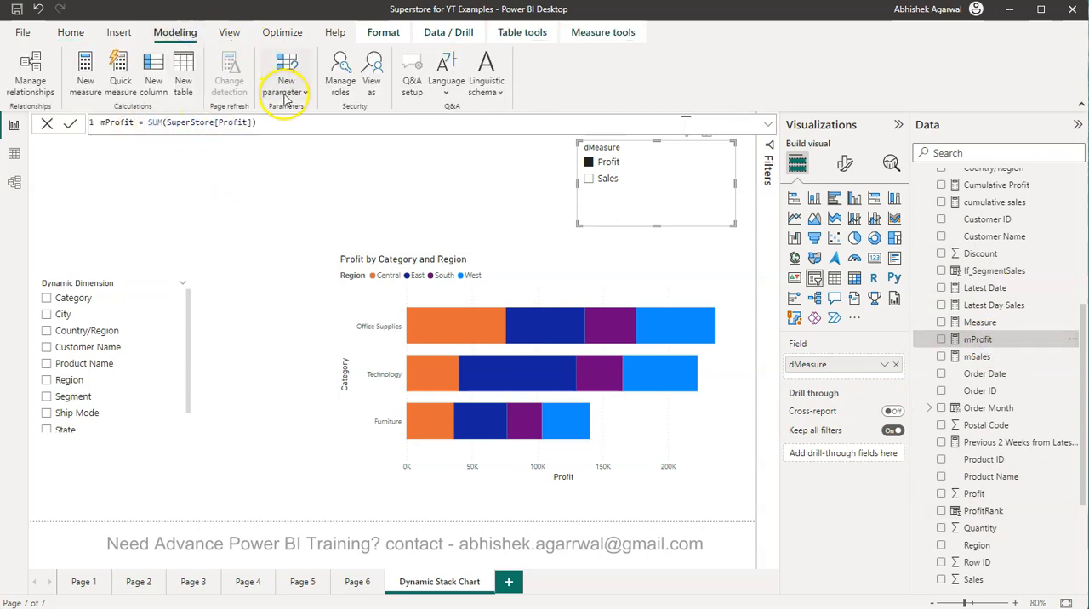